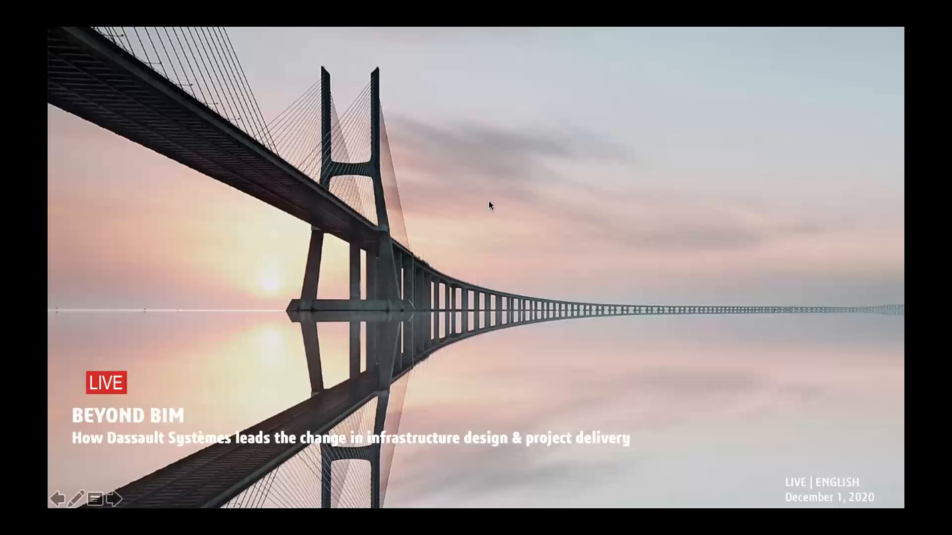
Advance the slideshow from the Beyond BIM title slide to the six-part agenda slide.
click(108, 498)
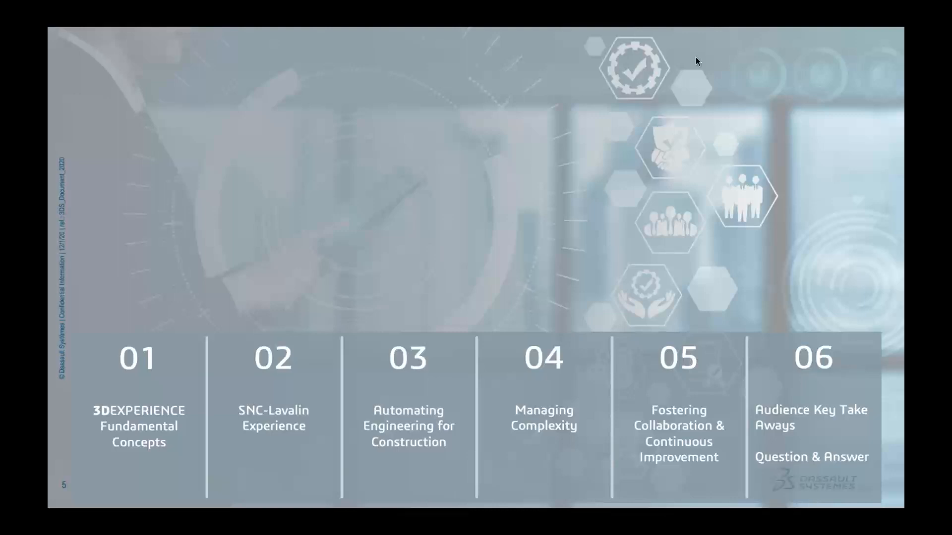
mouse_move(495, 242)
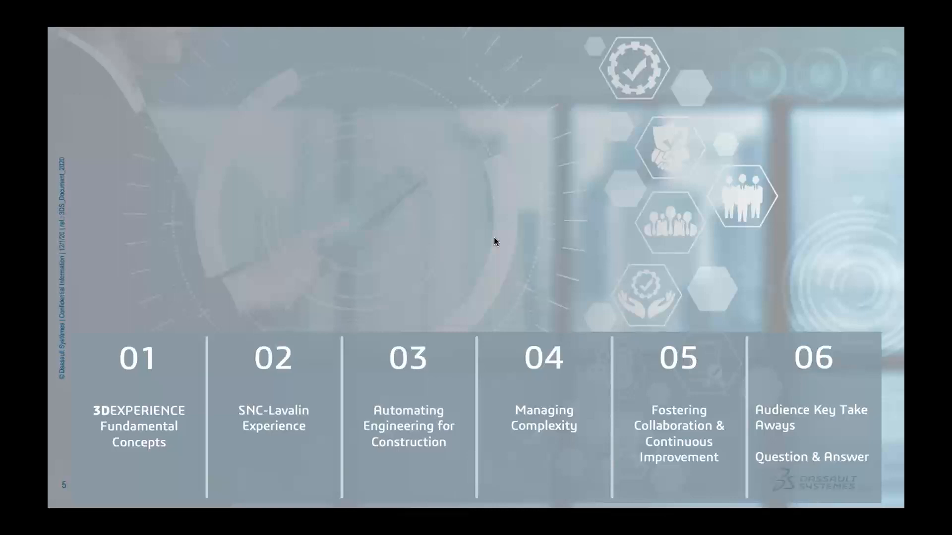
mouse_move(446, 234)
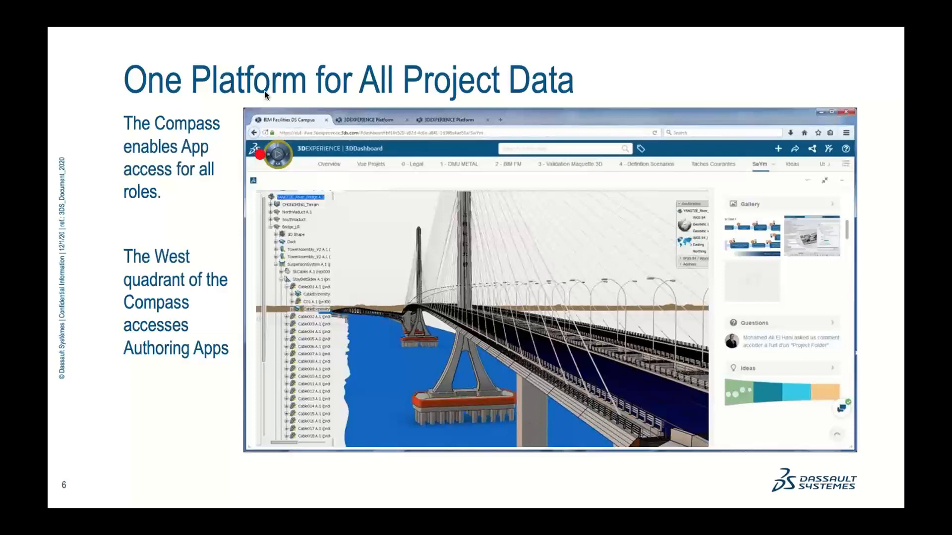
mouse_move(280, 177)
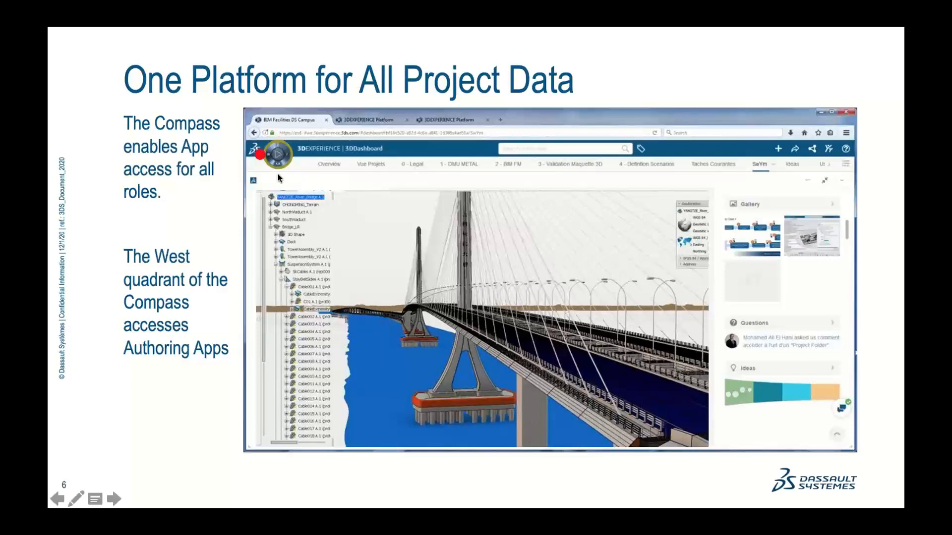
Advance to slide 7 showing the Compass south quadrant and the airflow city model.
click(115, 499)
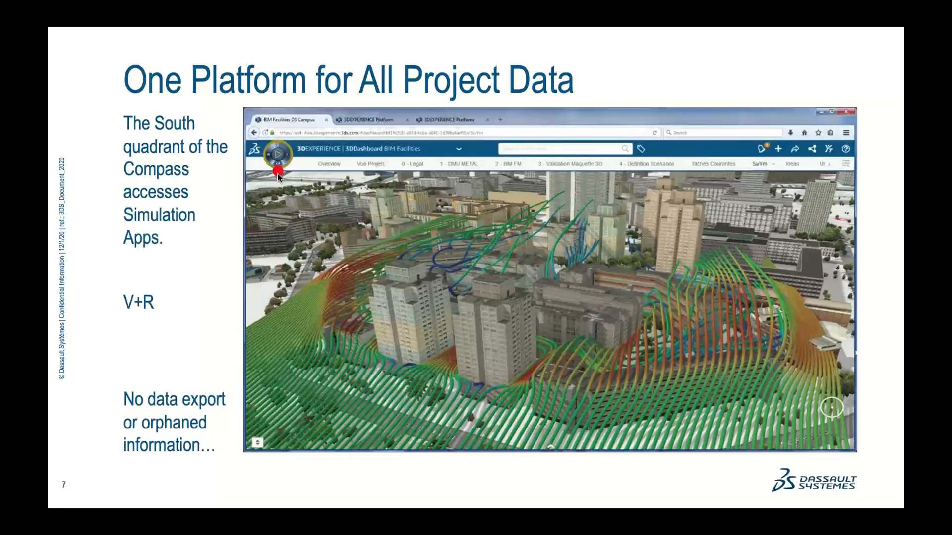
Advance to slide 8 on activities and tasks with the project-management dashboard.
key(right)
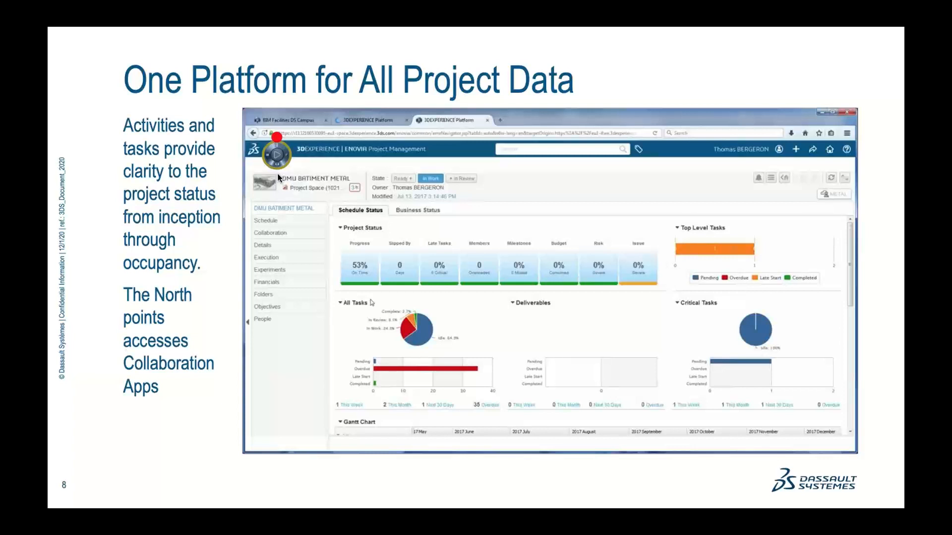
mouse_move(255, 180)
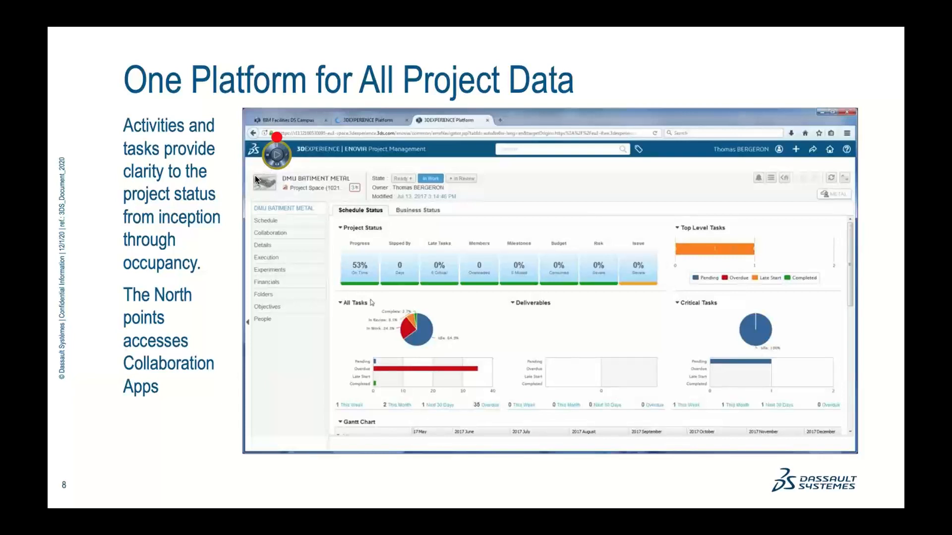
Advance to slide 12, the 3DEXPERIENCE platform BIM-to-digital-twin summary.
key(right)
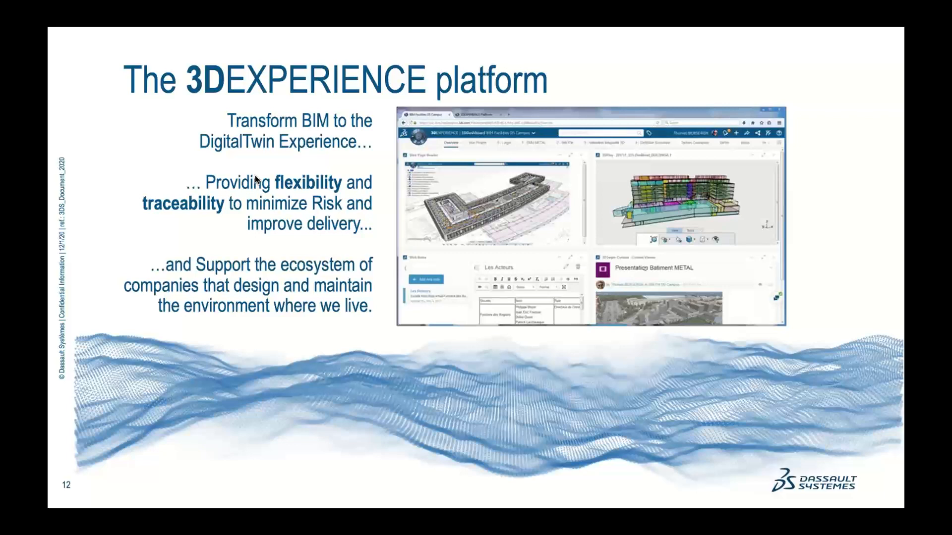
key(Right)
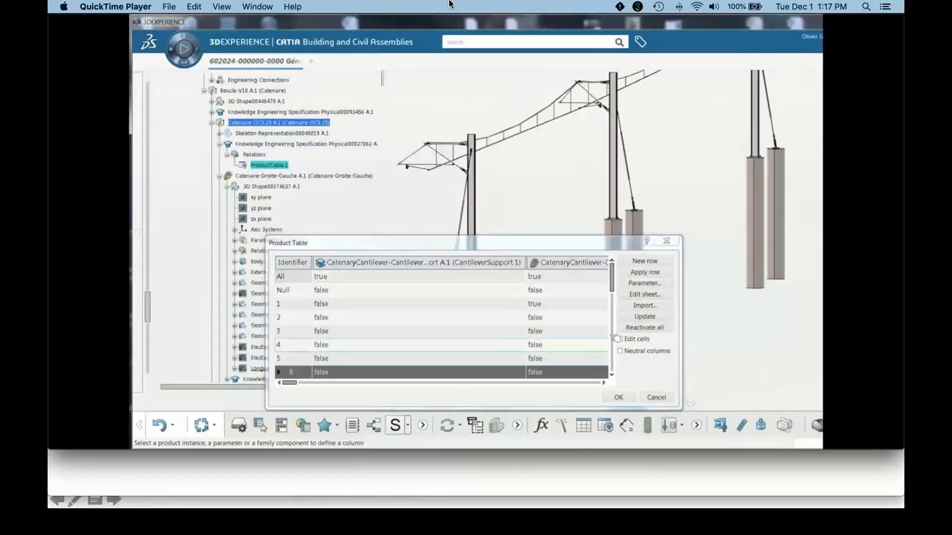
Select the Tendeur tensioning-device component and show its Product Table of configuration values.
scroll(down, 3)
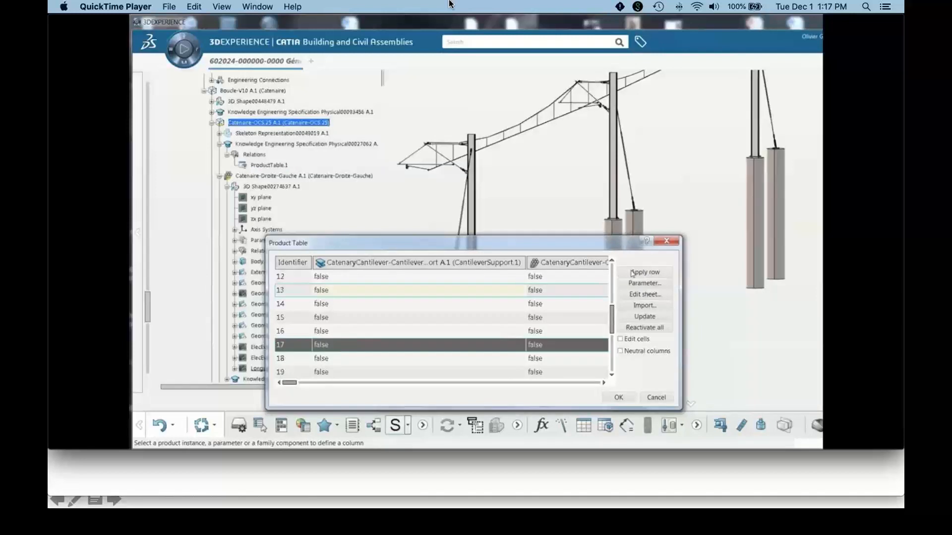
mouse_move(643, 272)
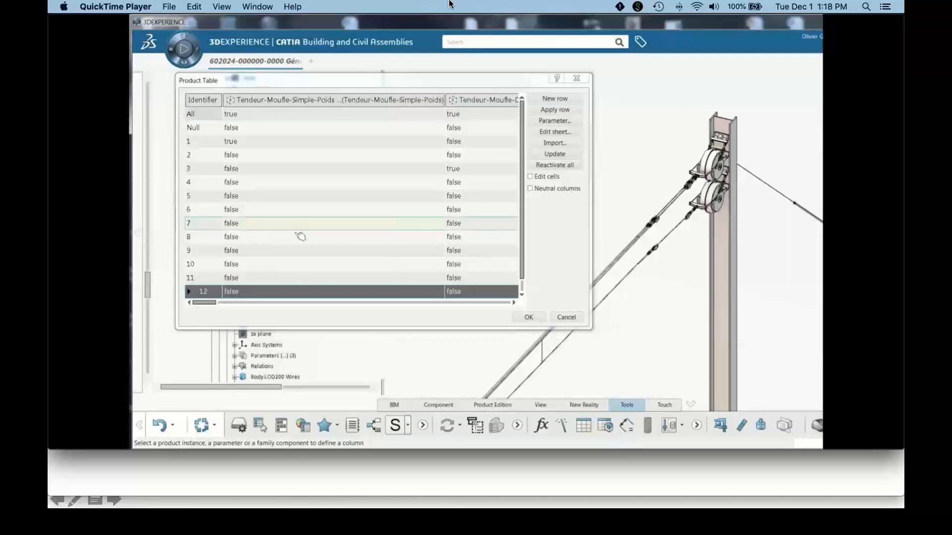
click(231, 237)
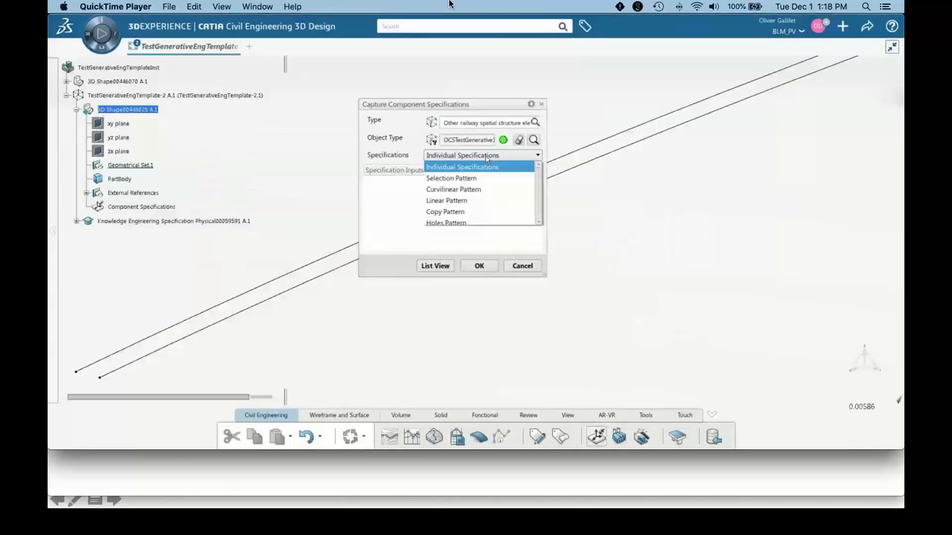
Choose import in Capture Component Specifications and browse to the OCS-Loop-145 folder on the desktop.
click(453, 189)
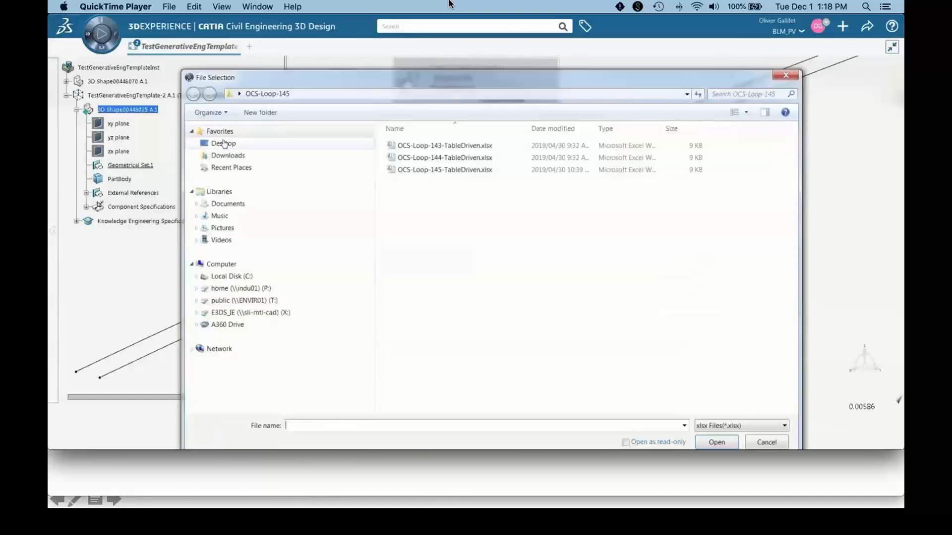
click(223, 142)
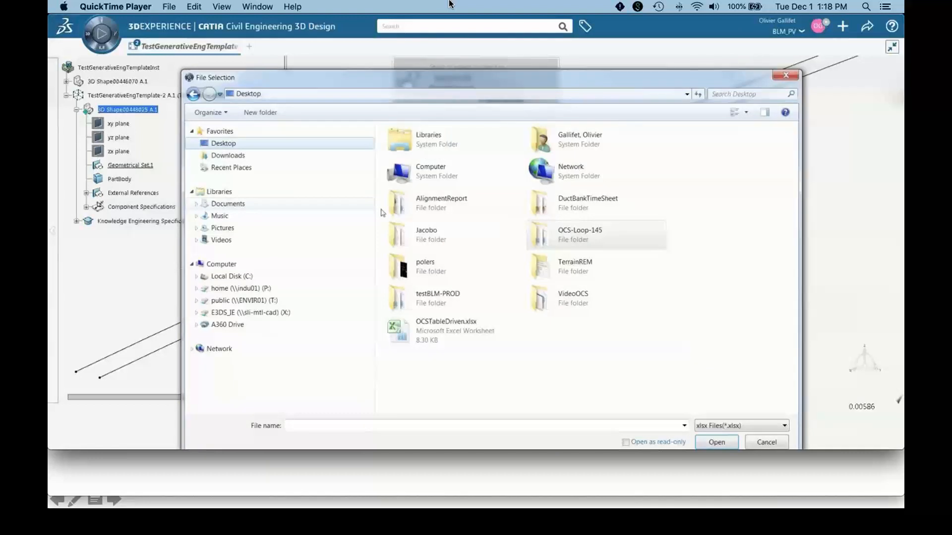
click(580, 234)
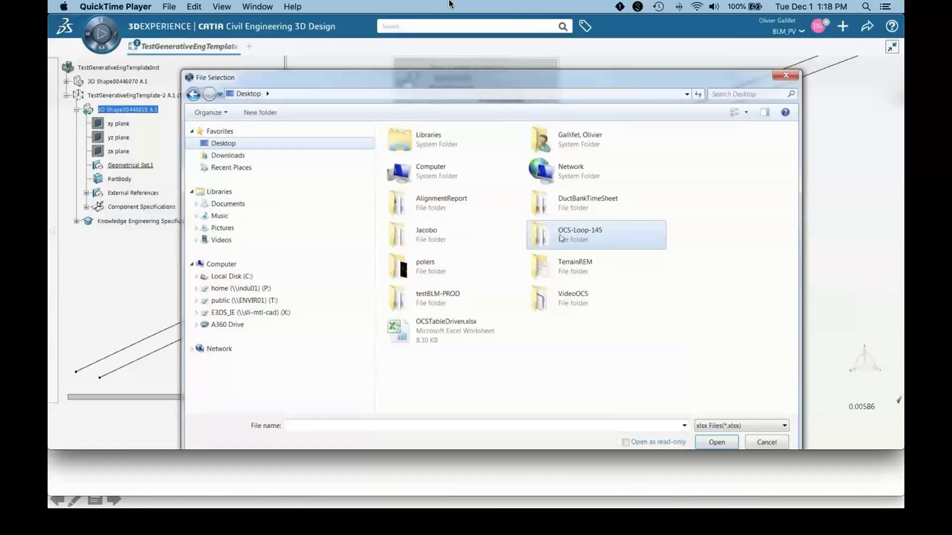
double_click(580, 234)
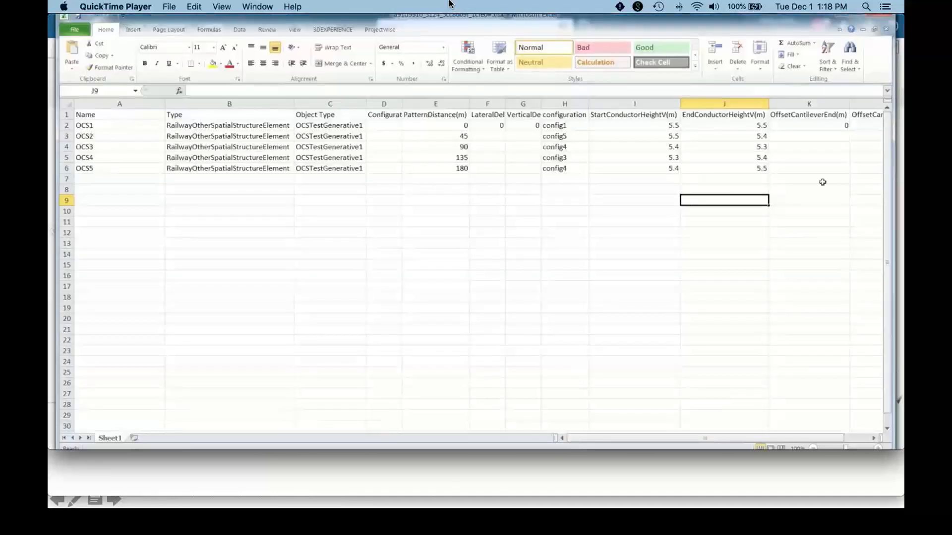
mouse_move(875, 73)
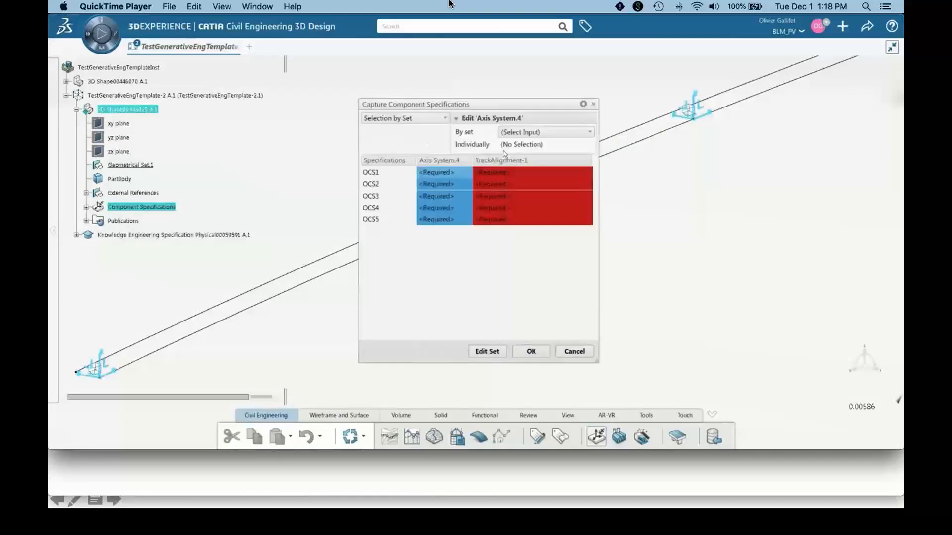
Acknowledge the axis pattern notice and capture specifications OCS1–OCS5 as a curvilinear pattern on Curve.2.
click(530, 351)
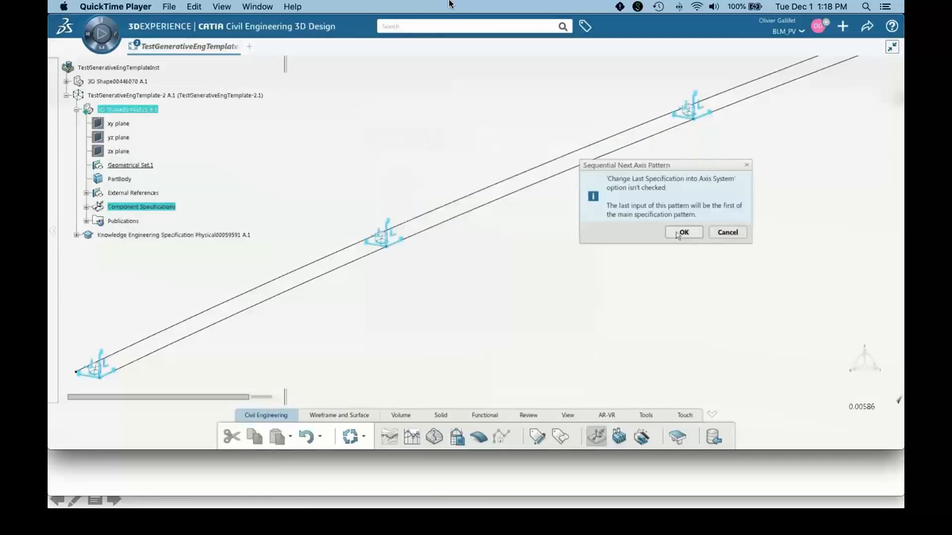
click(684, 232)
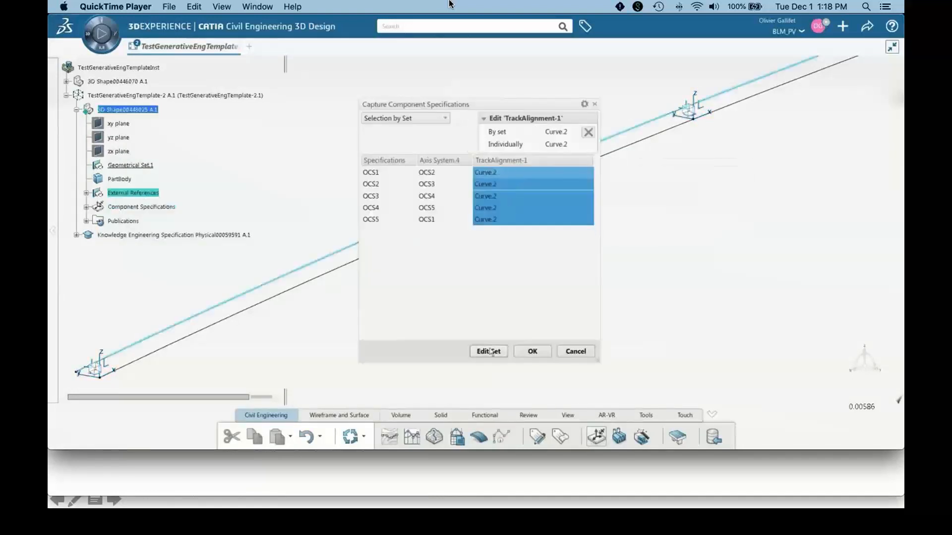
click(488, 351)
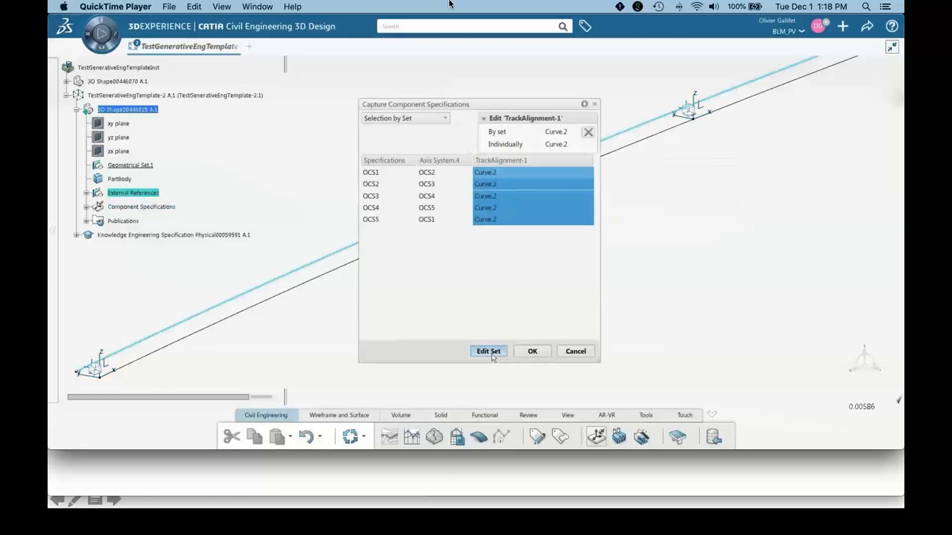
click(488, 351)
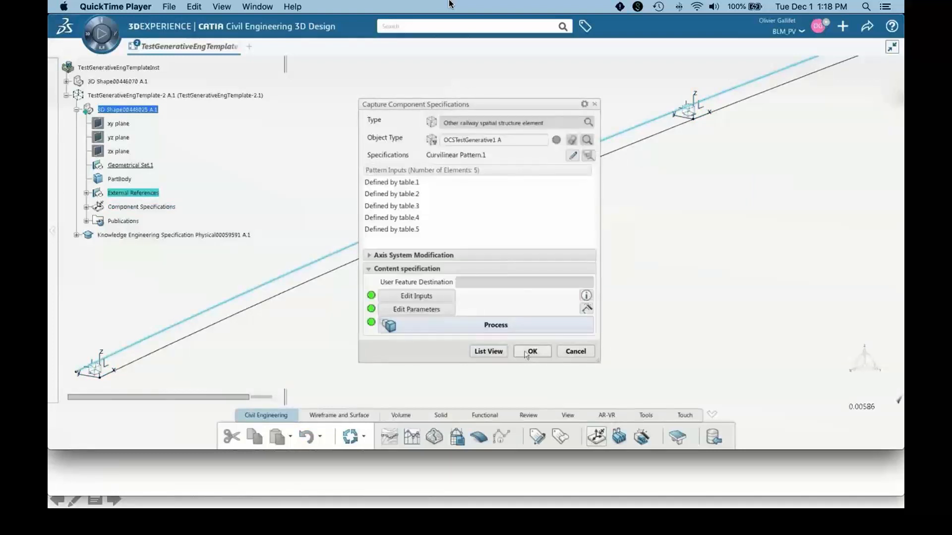
click(532, 351)
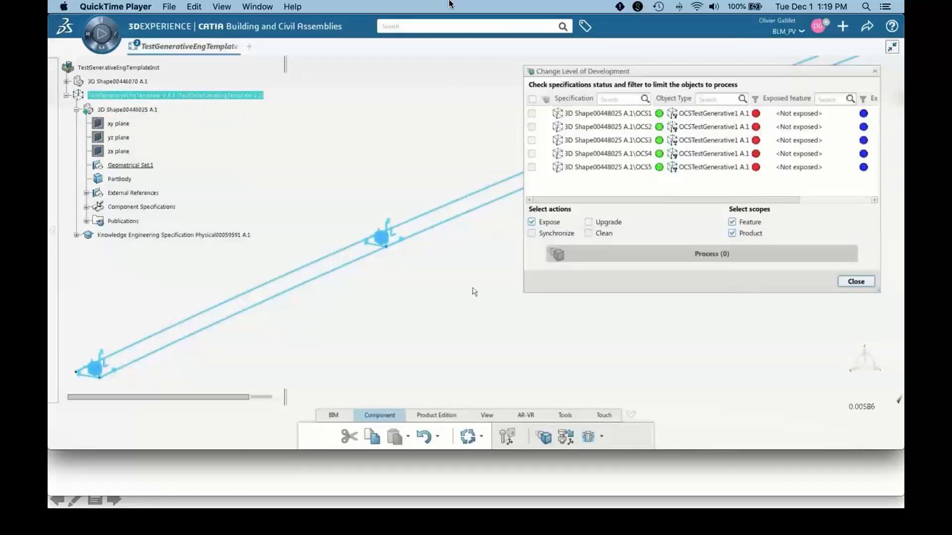
Expose specifications OCS1–OCS3 via Process (3) and load the OCS-Loop-145-TableDriven spreadsheet.
click(532, 127)
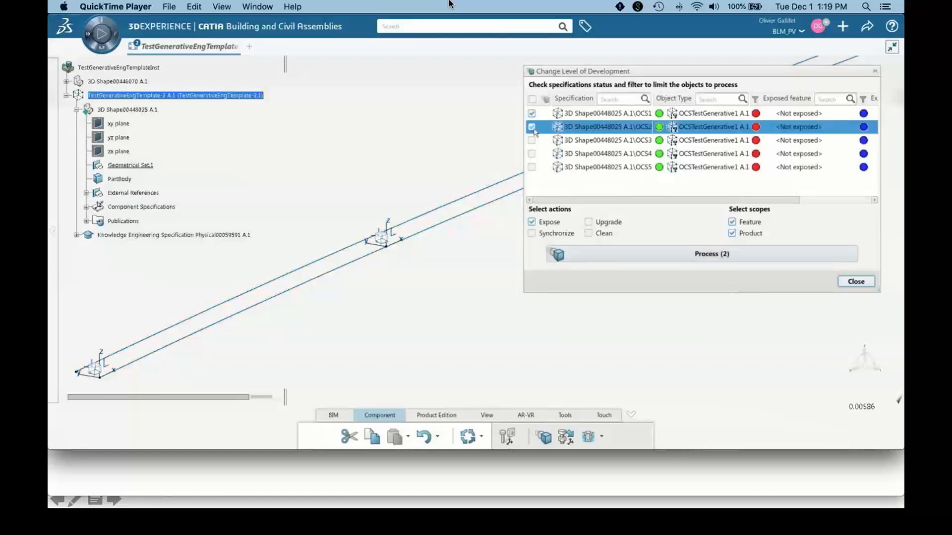
click(531, 139)
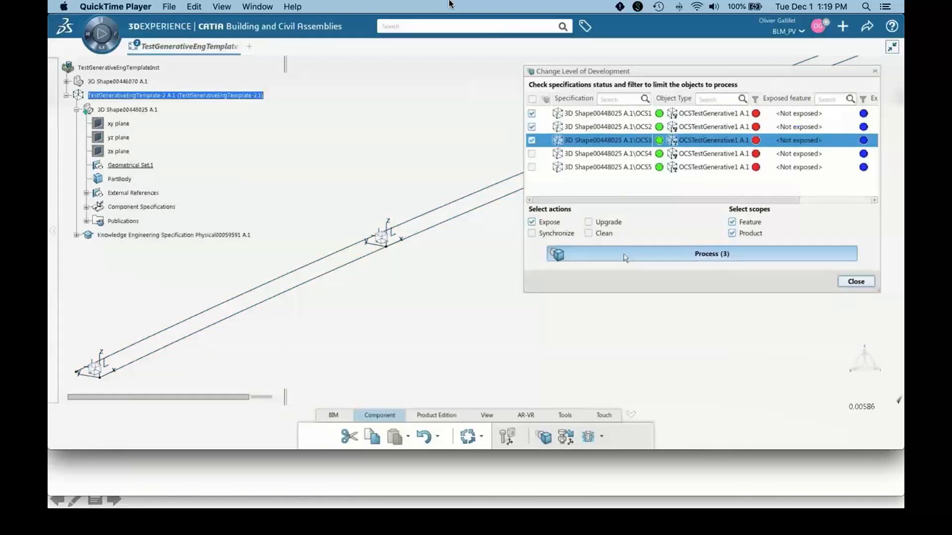
click(701, 253)
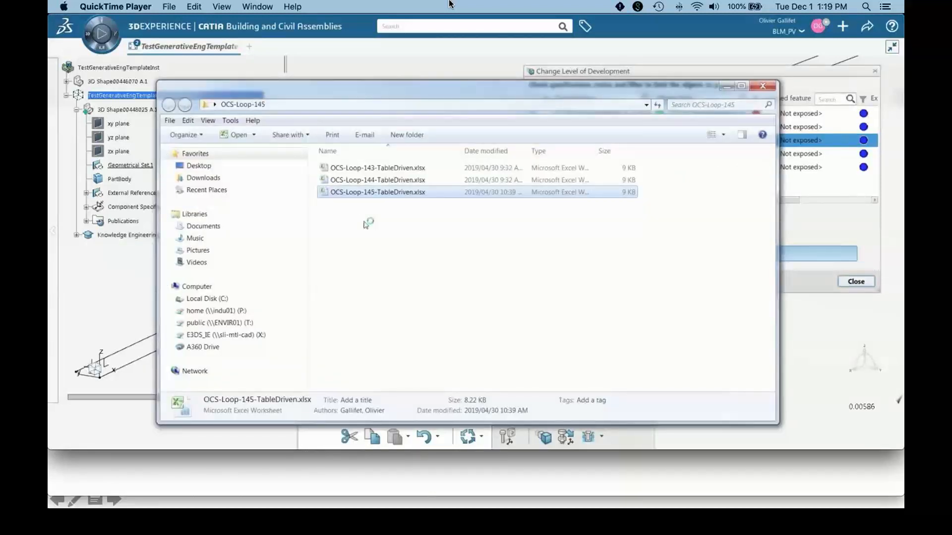
double_click(377, 192)
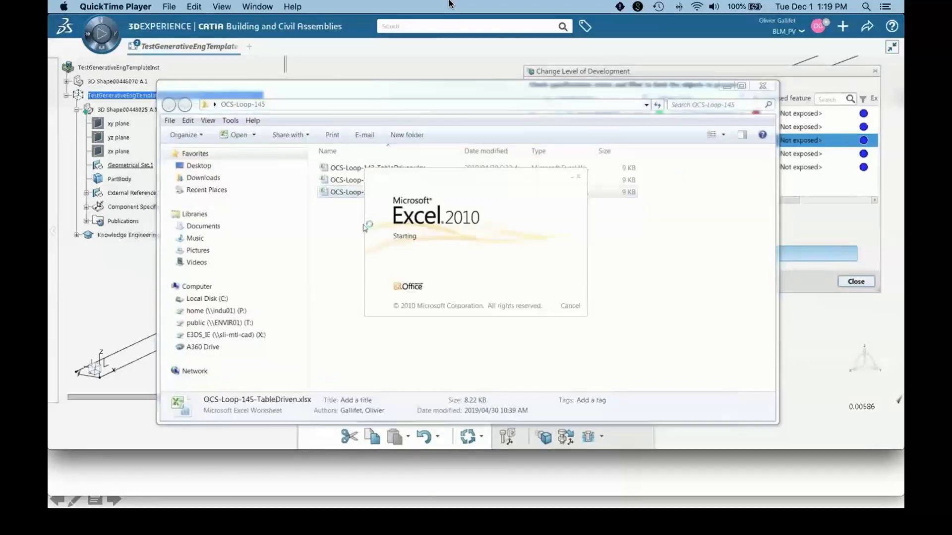
double_click(344, 192)
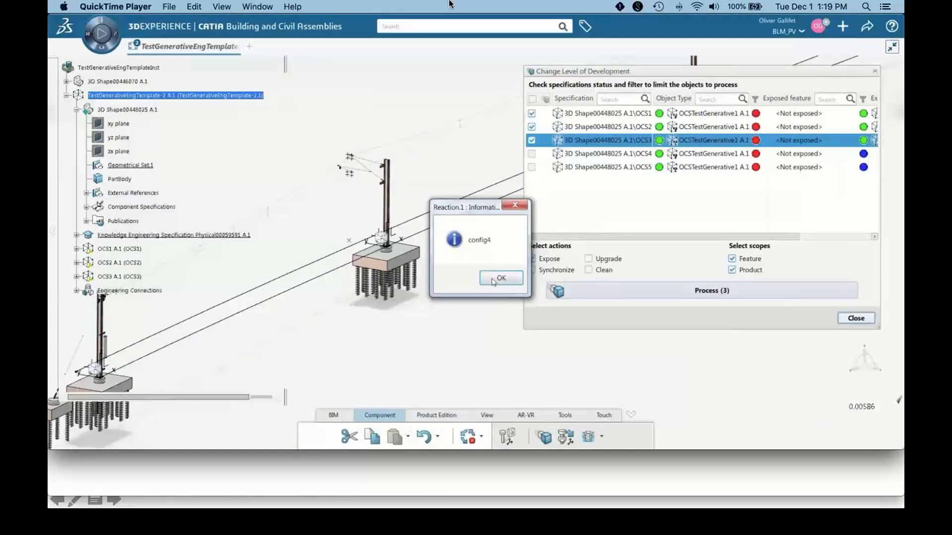
Dismiss the config4 message and close the Change Level of Development check.
click(500, 277)
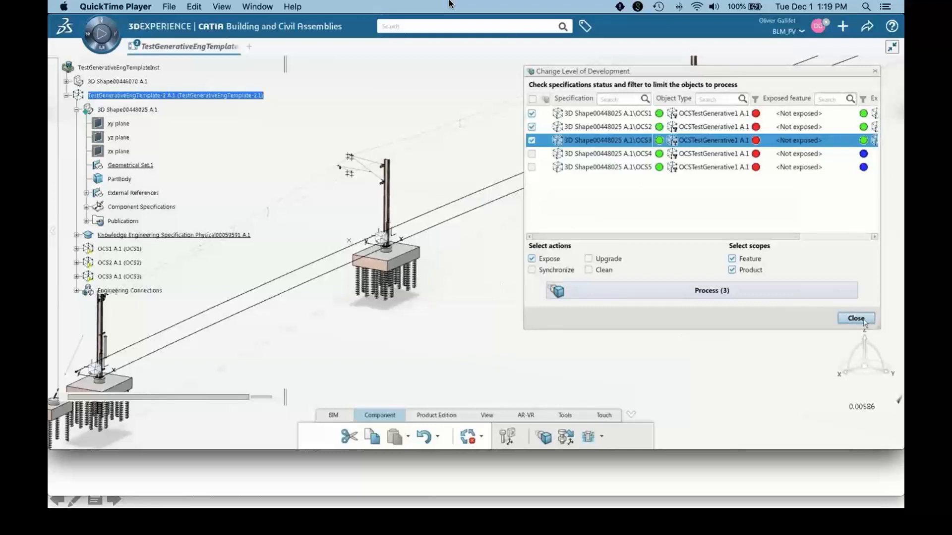
click(855, 318)
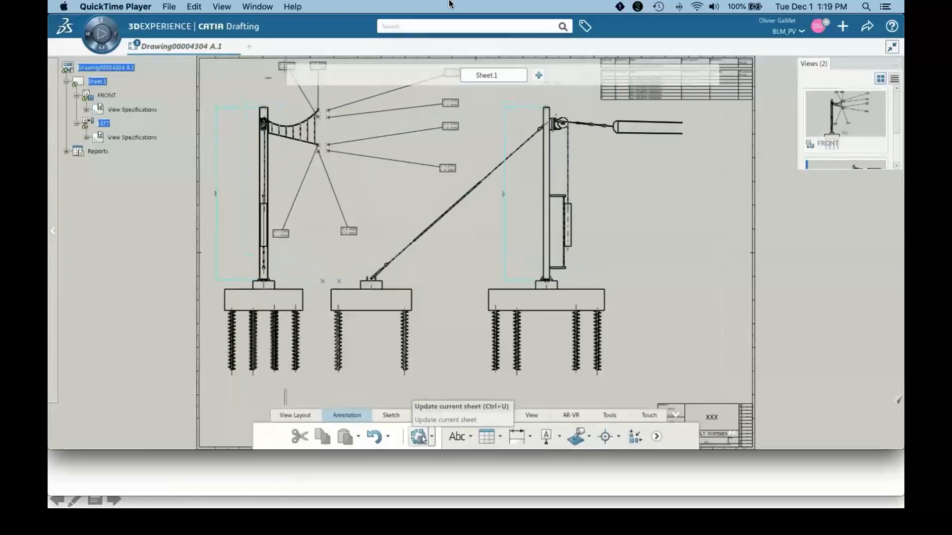
Update the current drafting sheet from the 3D model.
click(419, 436)
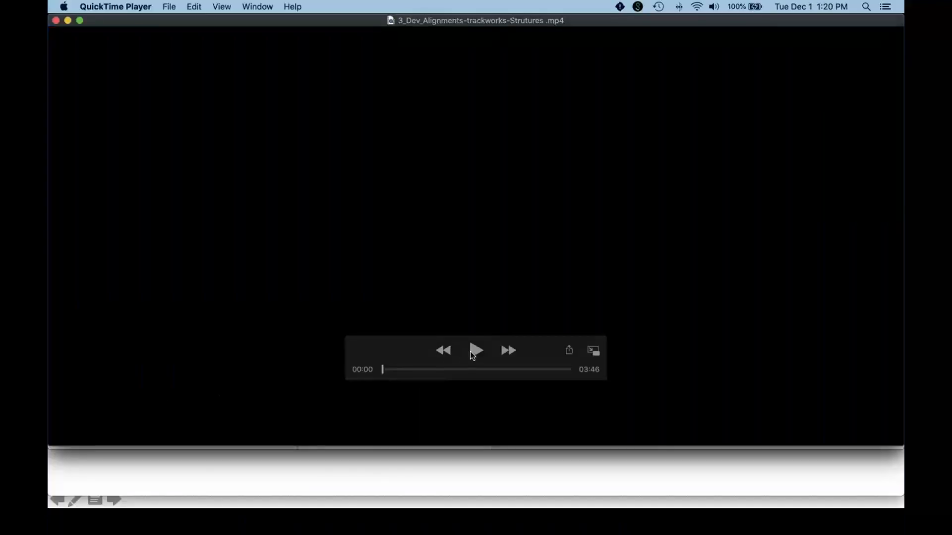
Join the two alignment segments with a clothoid–arc–clothoid connection of radius 250 m and review the profile.
click(475, 350)
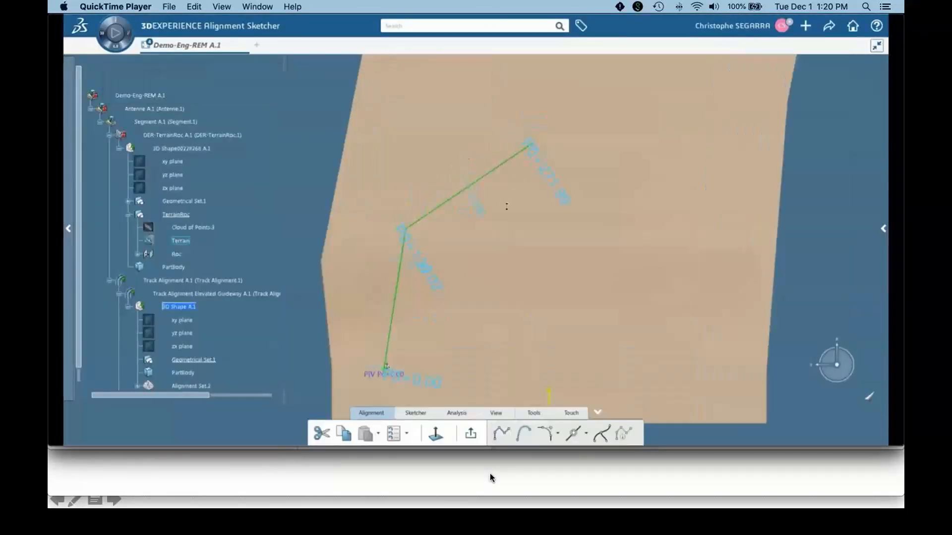
click(547, 434)
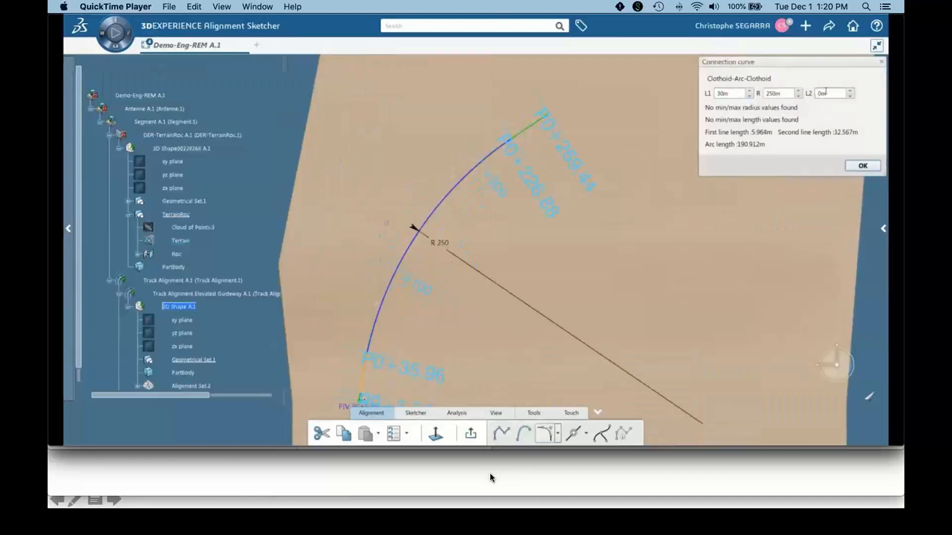
click(862, 166)
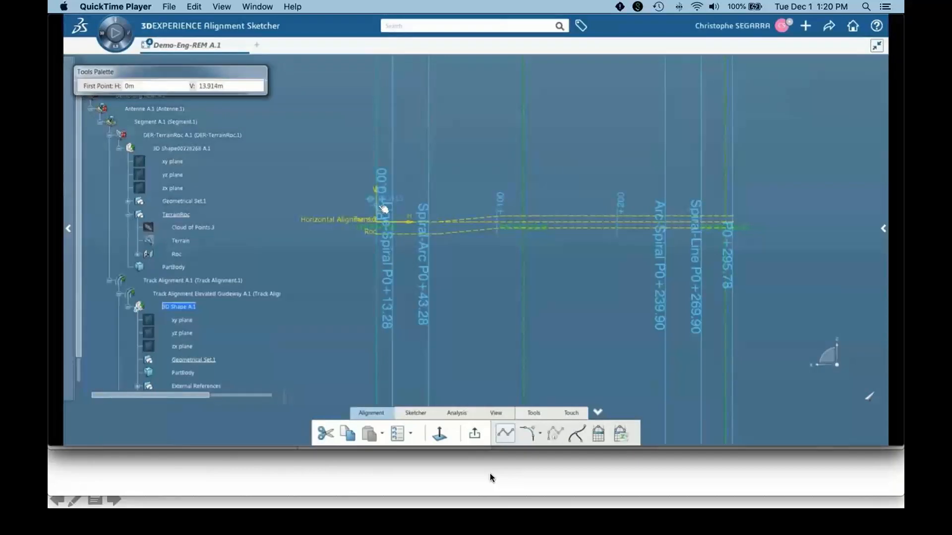
click(522, 212)
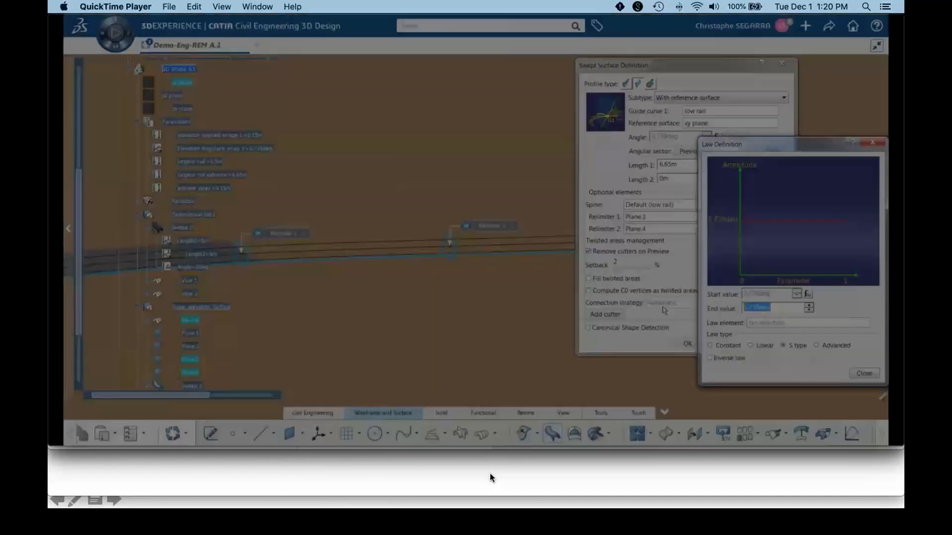
Review the sweep surface properties and show the railway assembly with tracks, sleepers and catenary masts.
click(863, 374)
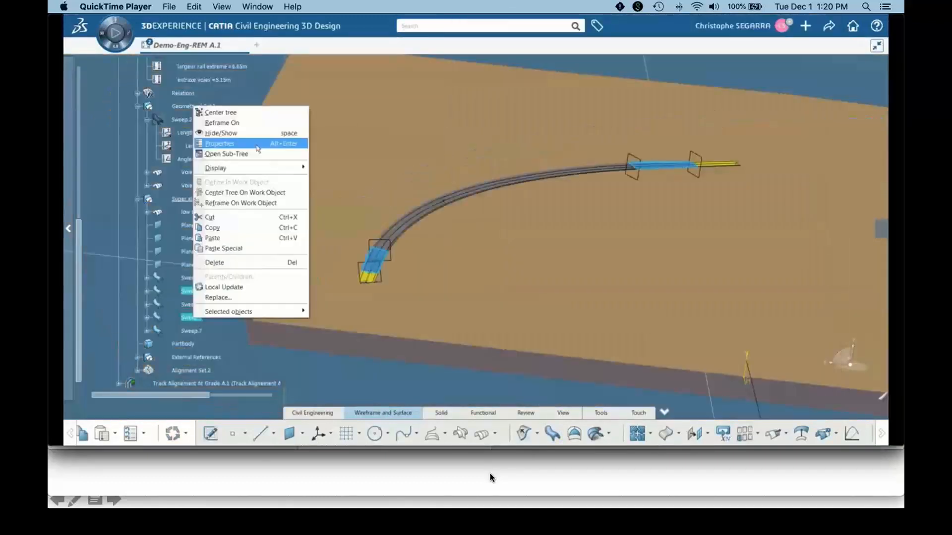
click(219, 142)
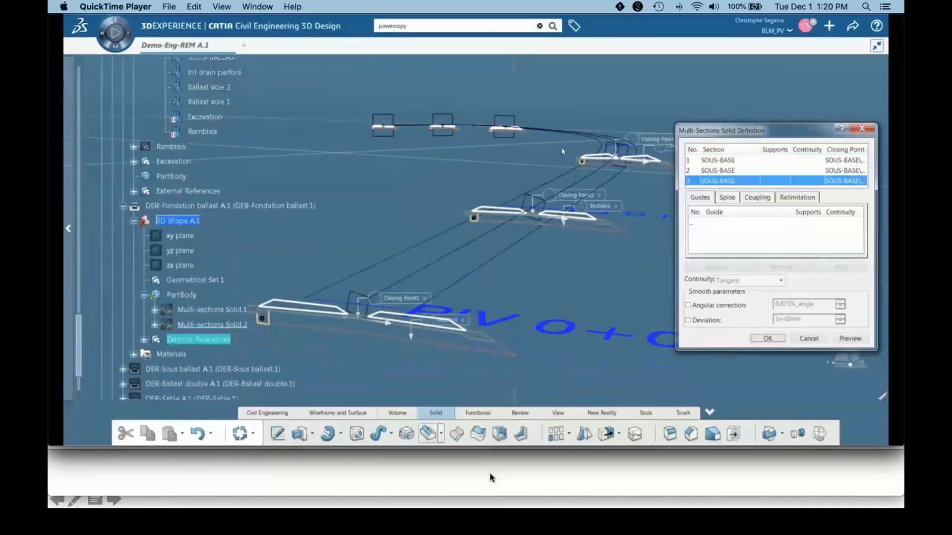
click(727, 197)
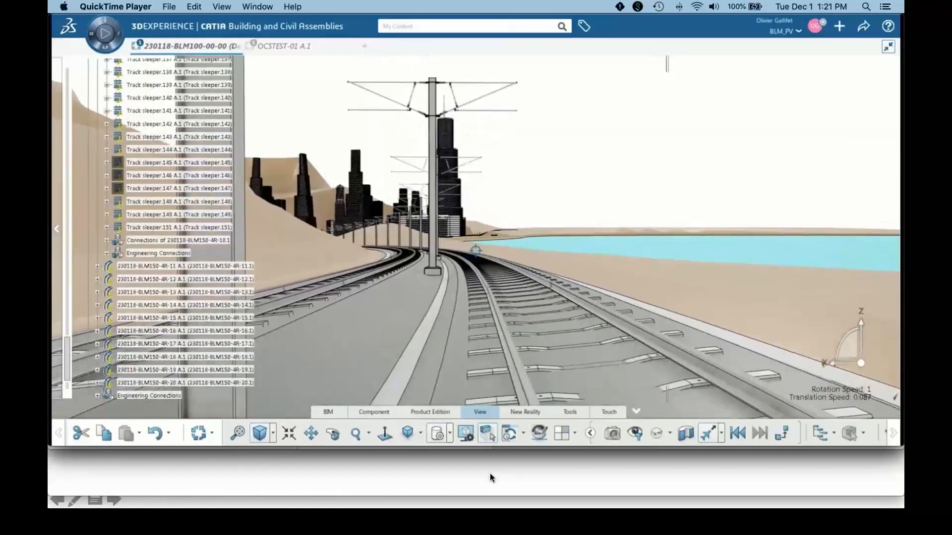
Show the Bridge-dpt-transport deck on piers with its structural element sets in the tree.
click(889, 46)
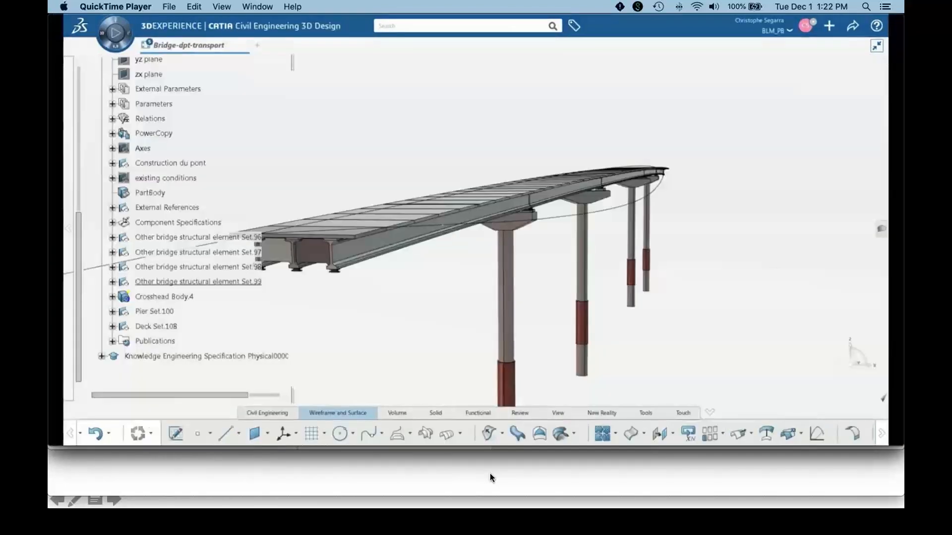
Bring the steel beam connections with their plates and stiffeners into close view.
click(112, 208)
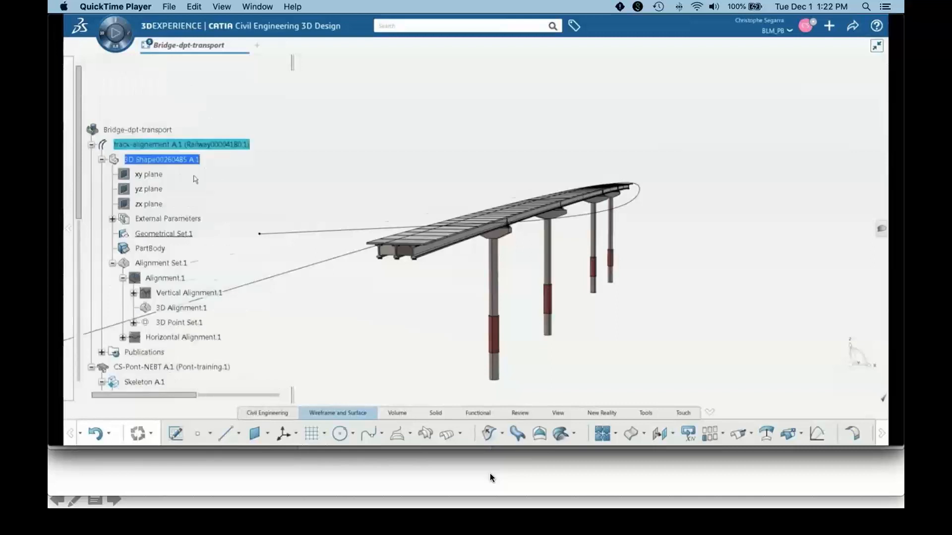
click(188, 293)
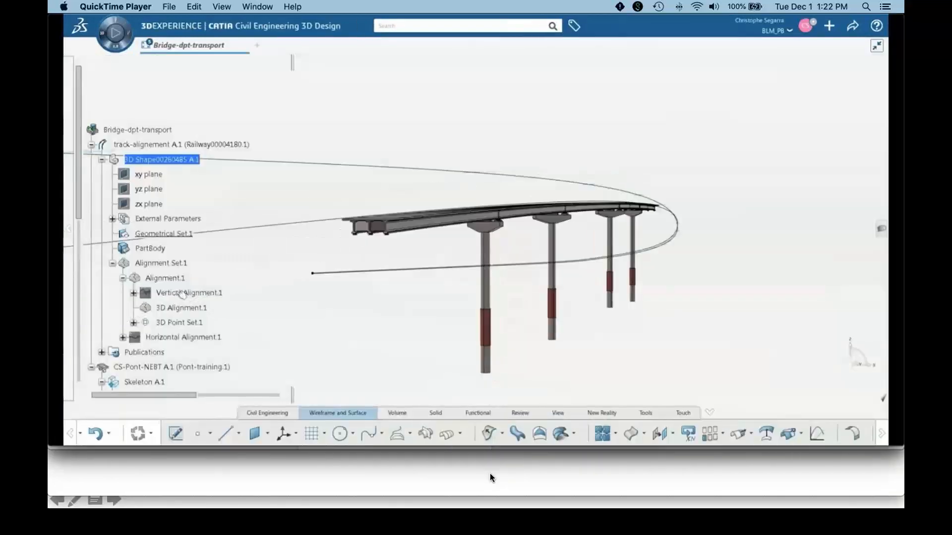
double_click(189, 293)
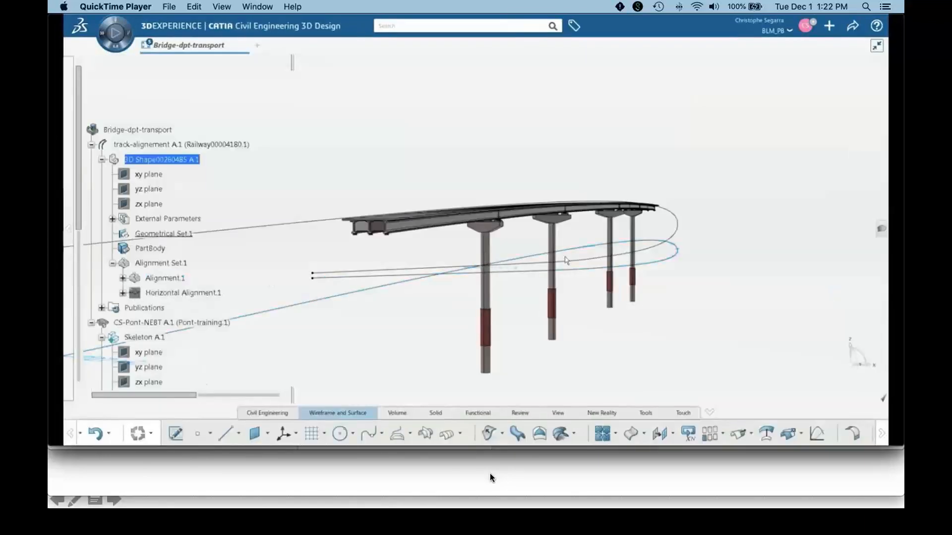
click(138, 130)
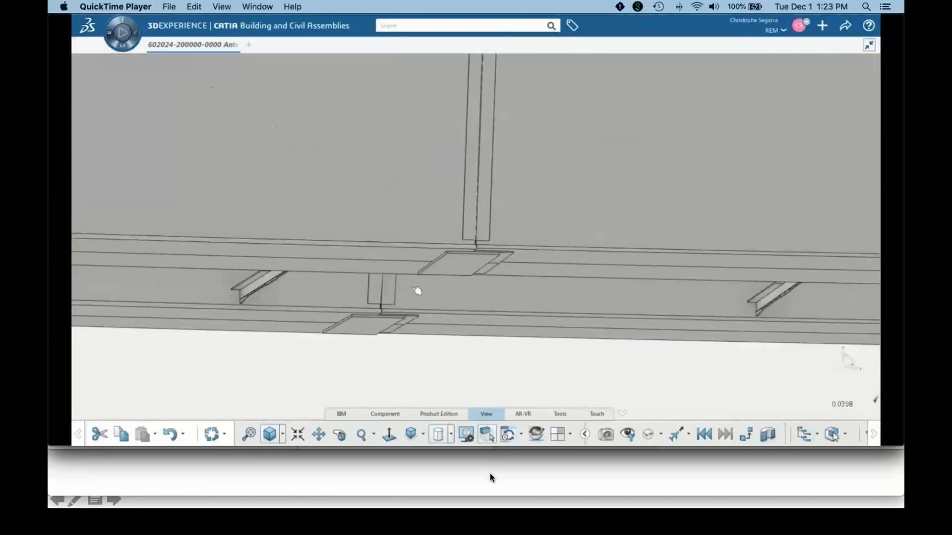
Leave the steel close-up and advance to the Large Point Cloud slide.
drag(416, 291, 516, 204)
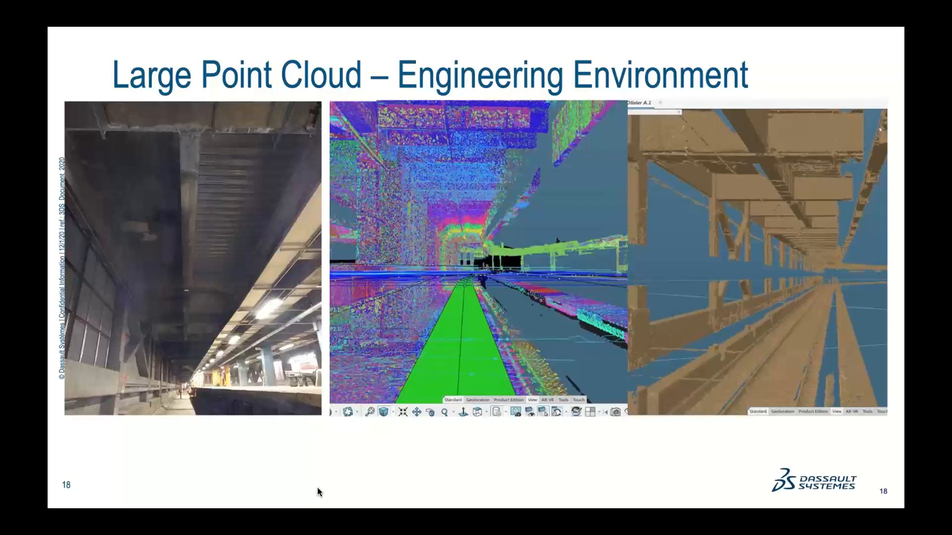
key(Right)
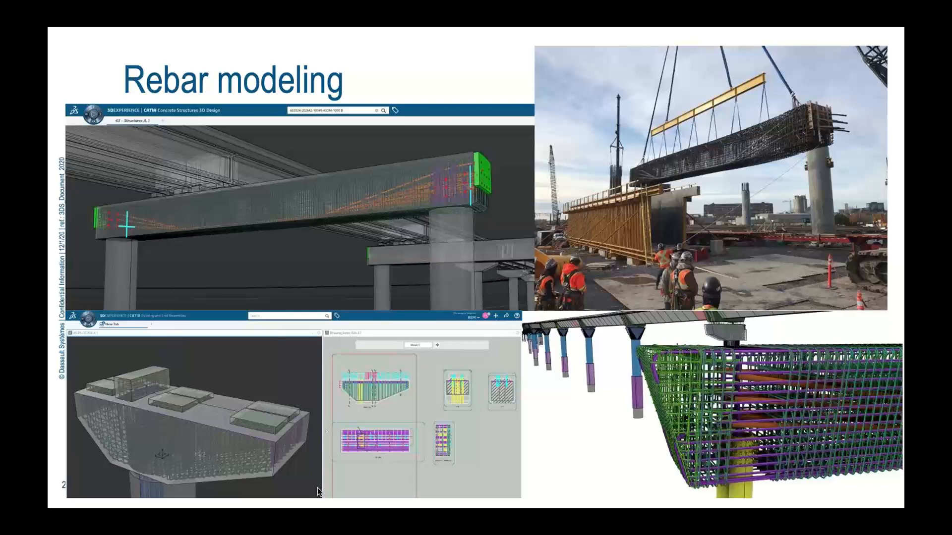
key(Right)
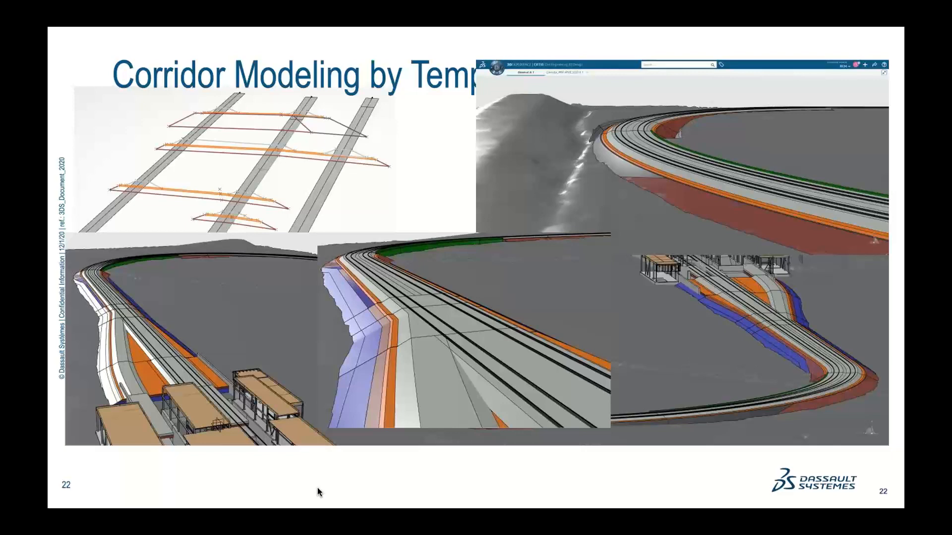
Advance from the Corridor Modeling slide to slide 23, Integration - Collaboration.
key(right)
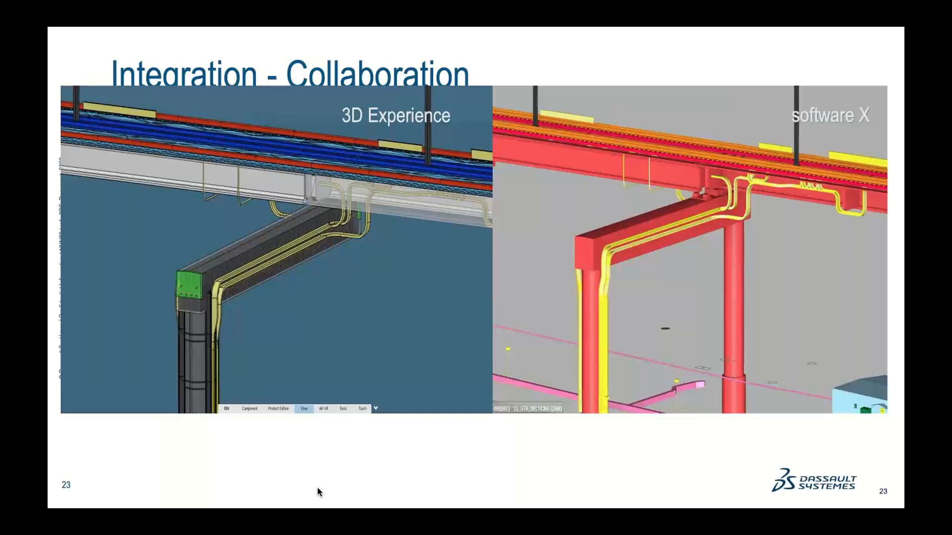
Advance past slide 23 to the embedded 3DDashboard issue-management video.
key(Right)
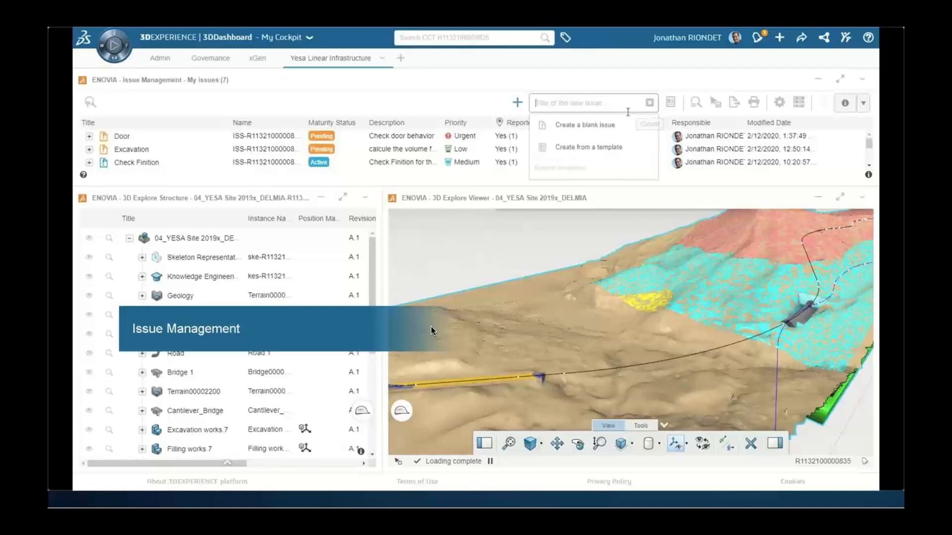
mouse_move(406, 492)
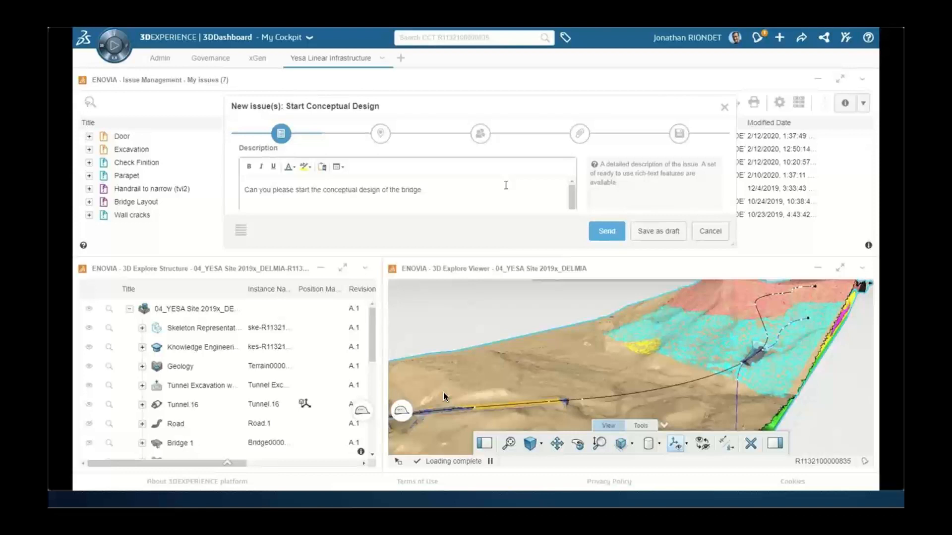
Complete the Start Conceptual Design issue with a Feb 20, 2020 due date and send it.
click(380, 133)
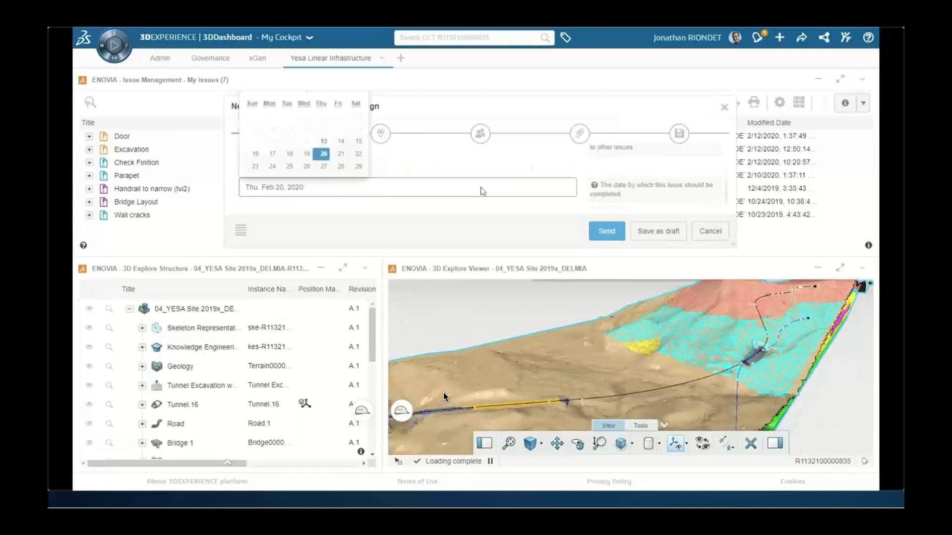
click(380, 133)
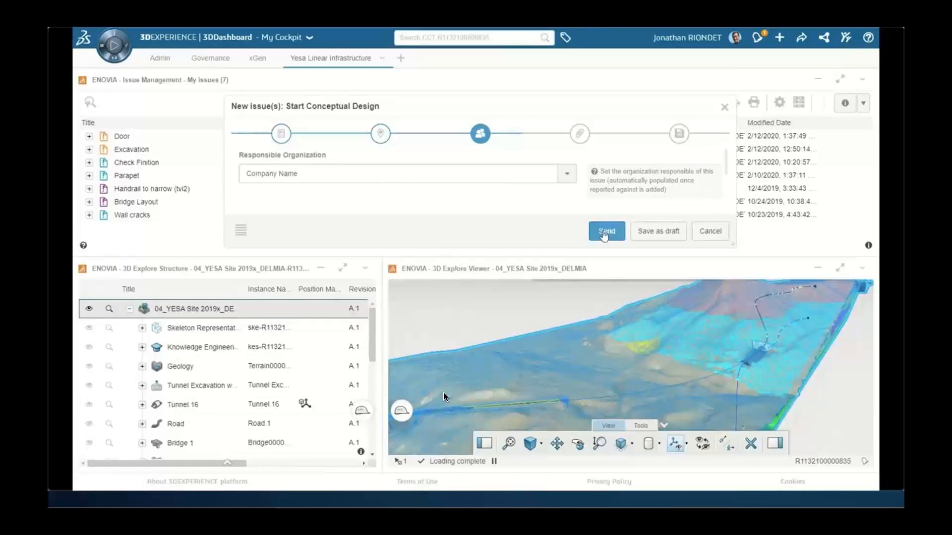
click(605, 231)
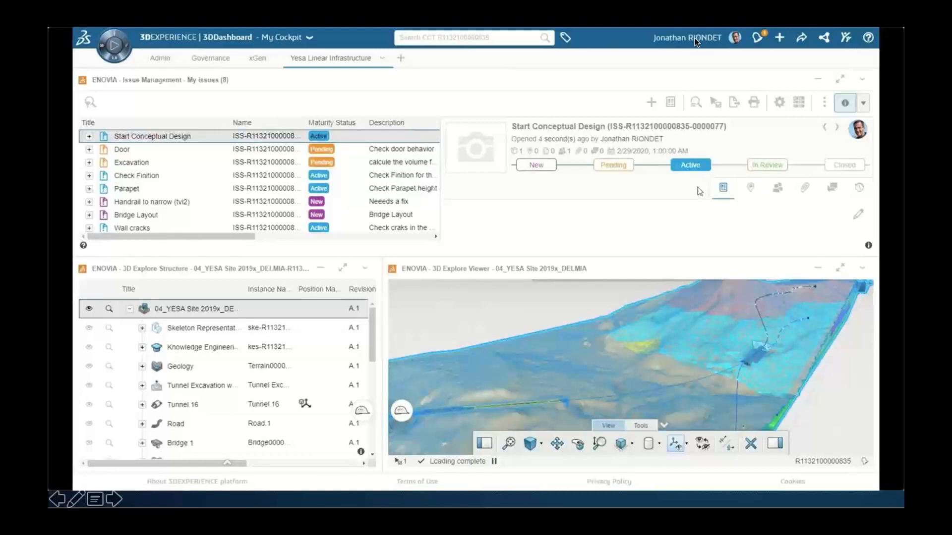
mouse_move(681, 43)
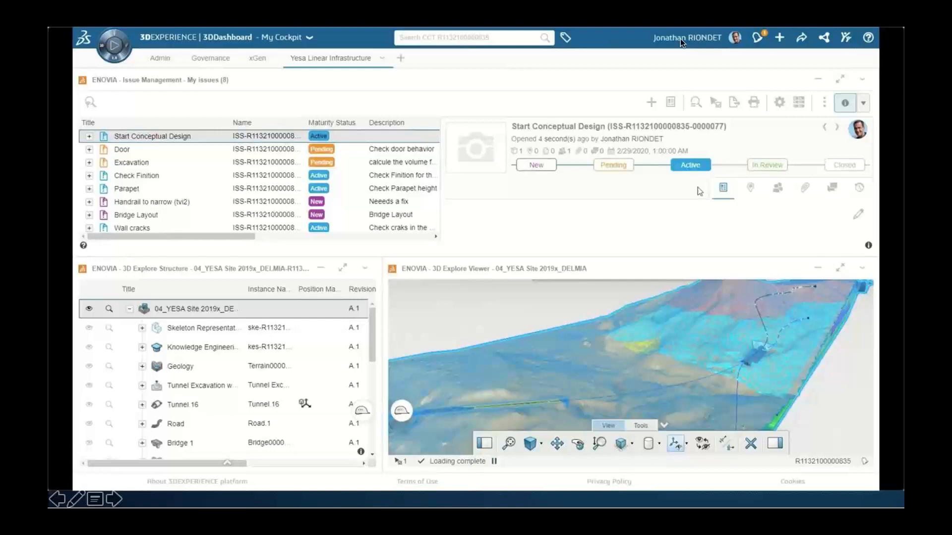
mouse_move(575, 239)
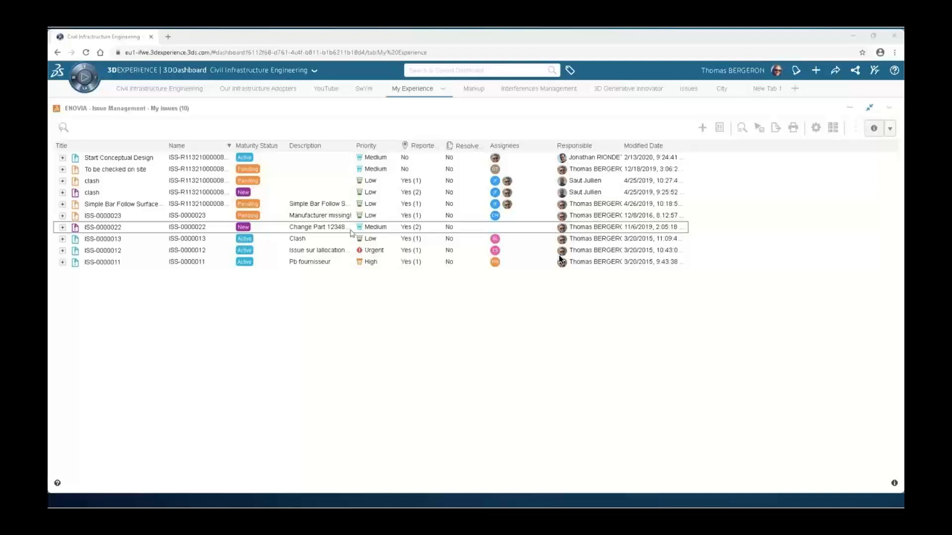
mouse_move(553, 285)
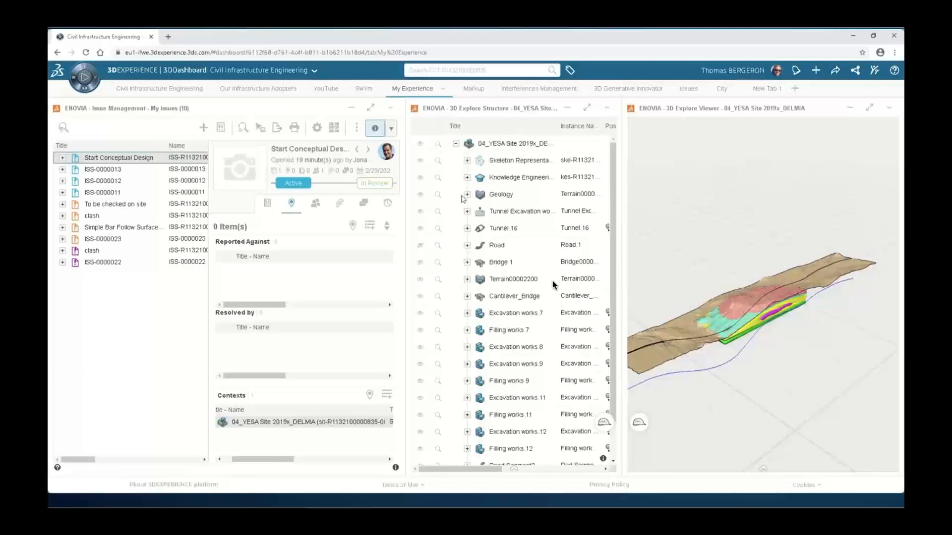
Move from the received issue details to the dashboard page with the xGenerative Design app.
click(613, 88)
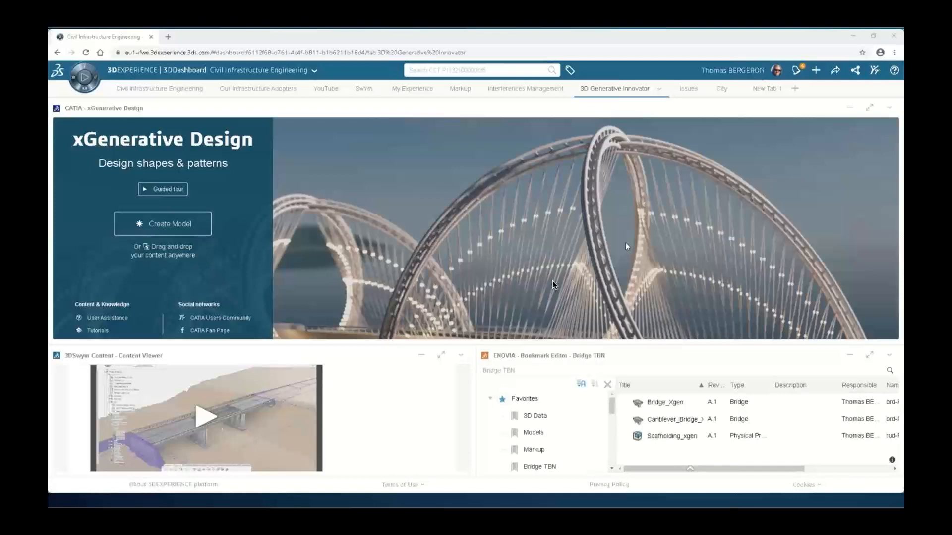
Open the parametric bridge deck in xGenerative Design and raise its supports quantity from 2 to 4.
click(162, 224)
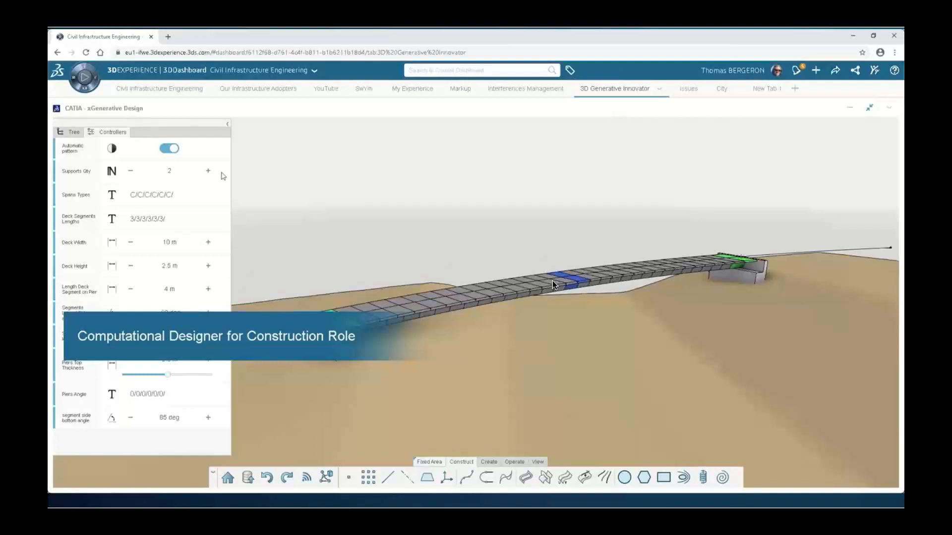
click(207, 170)
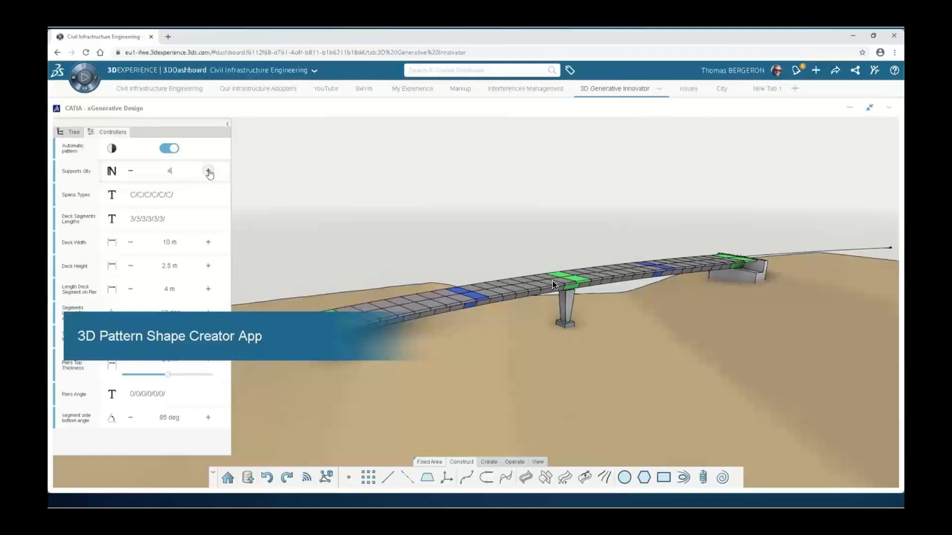
Raise Supports Qty to 4 and Deck Width to 12 m in the Controllers panel.
click(207, 242)
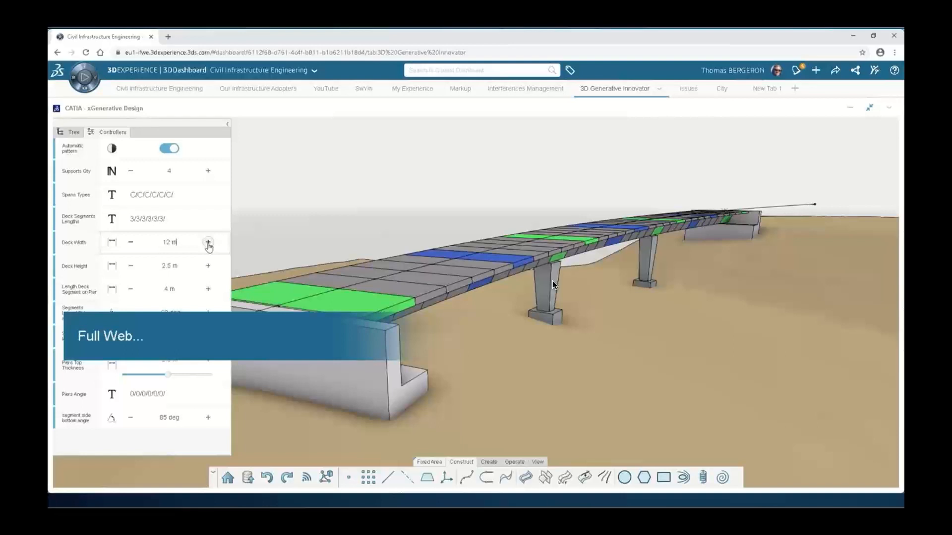
click(207, 242)
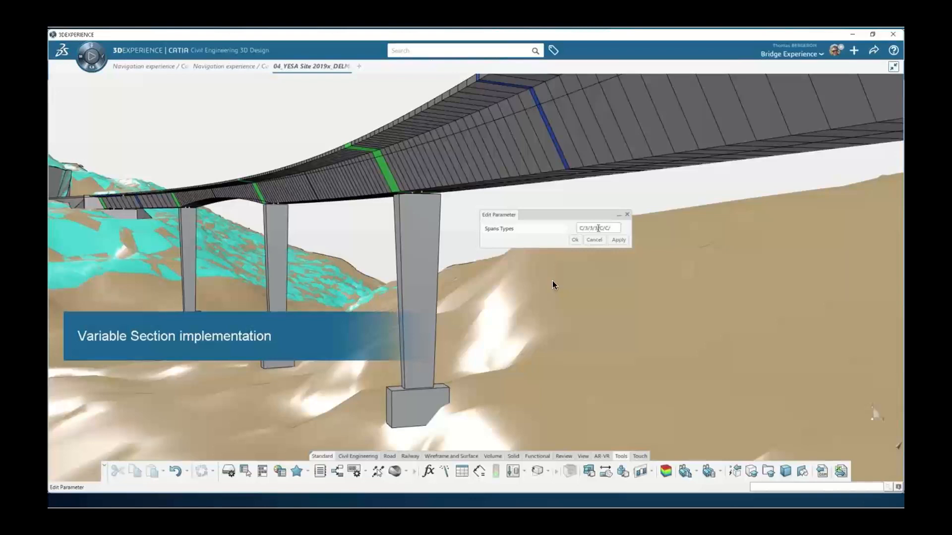
Confirm the edited Spans Types value so the deck regenerates with variable sections over the piers.
click(574, 240)
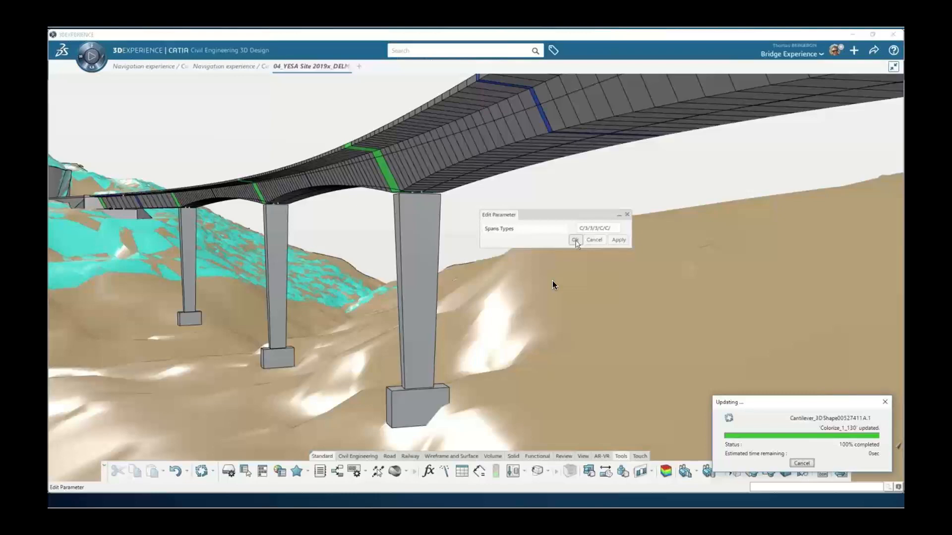
click(574, 239)
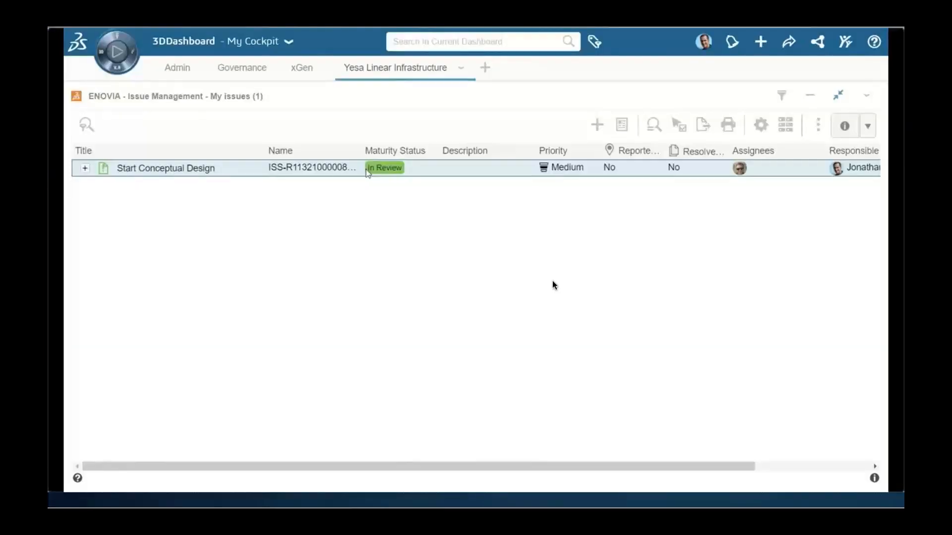
Change the Start Conceptual Design issue's priority from Medium to High in its details.
click(165, 169)
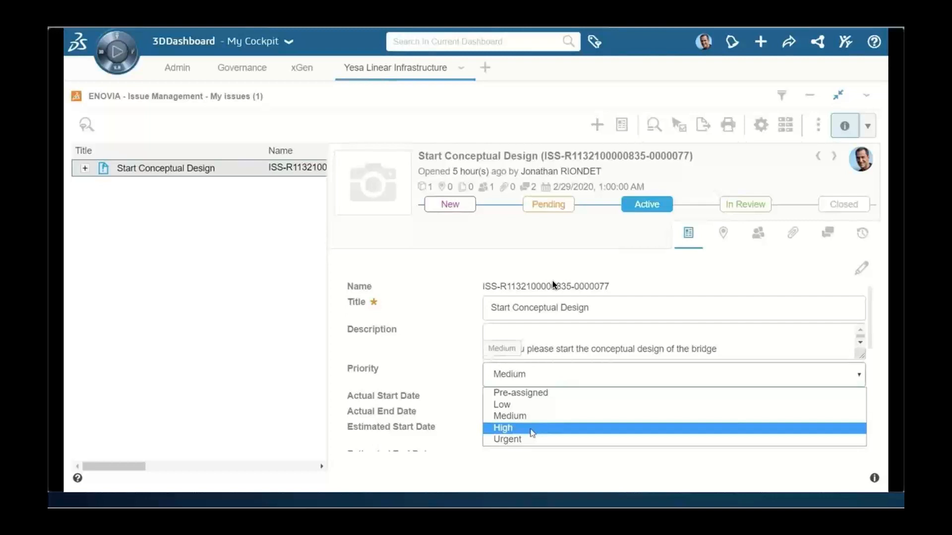
click(503, 428)
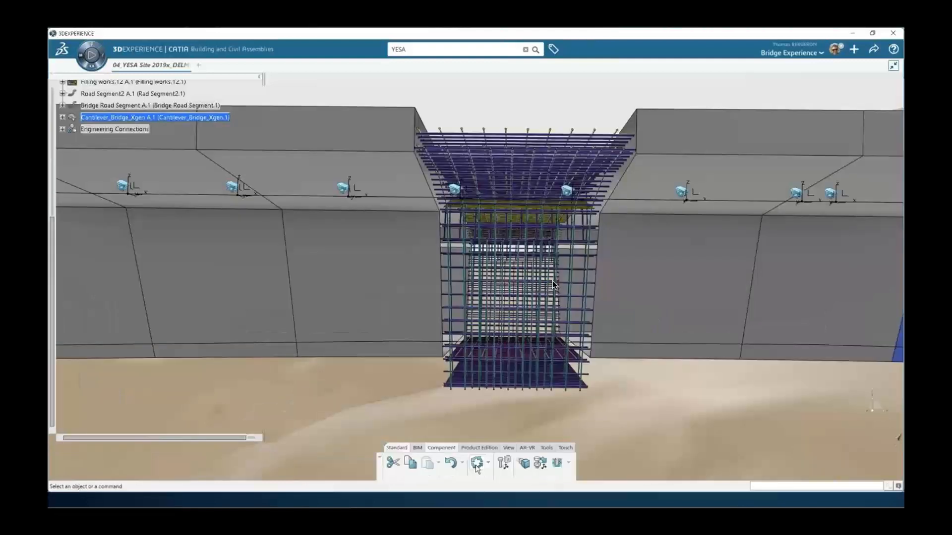
mouse_move(708, 453)
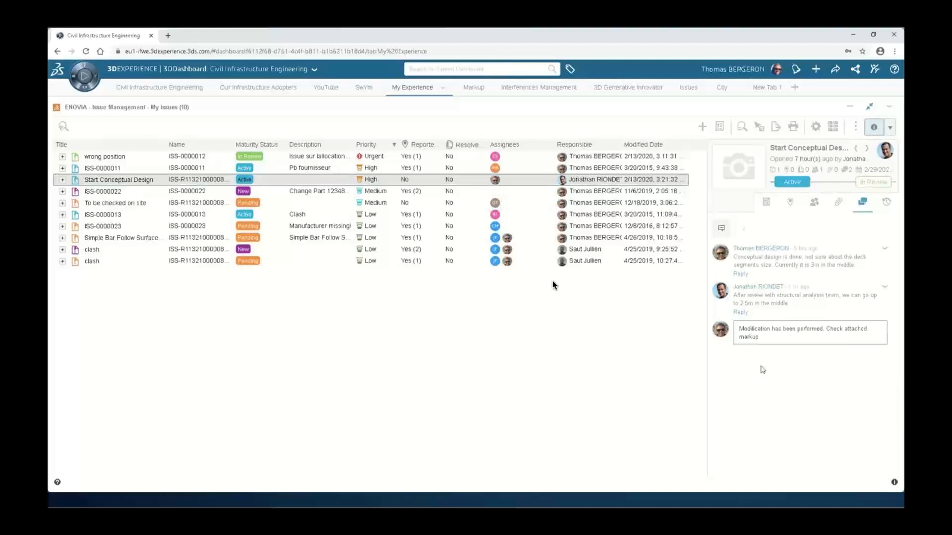
Post the comment that the modification is done and the attached markup should be checked.
click(838, 202)
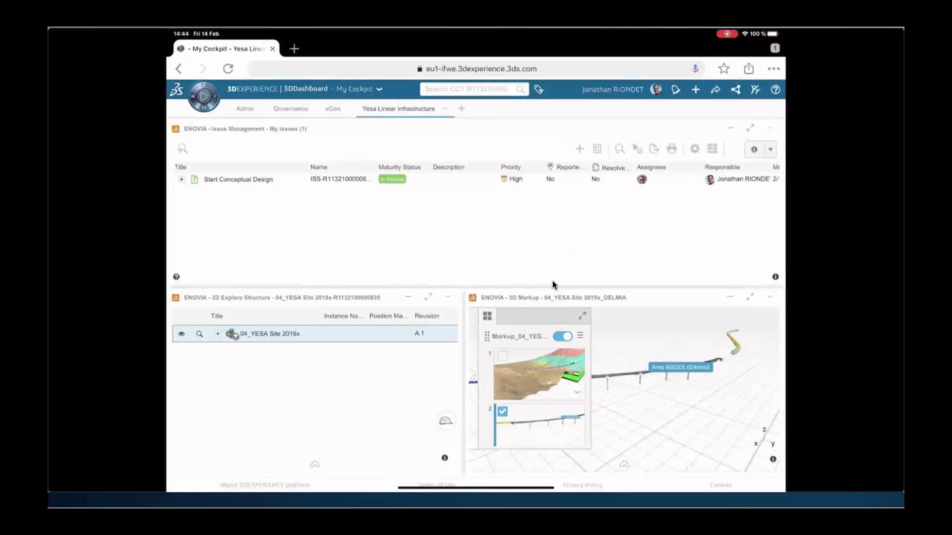
Show the In Review issue's full comment thread in the information panel on the reviewer's cockpit.
click(238, 180)
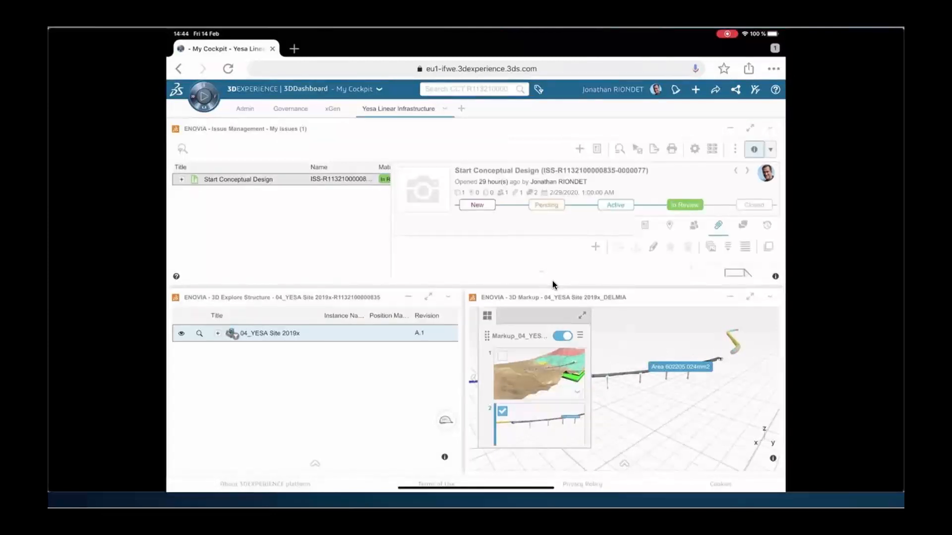
click(742, 225)
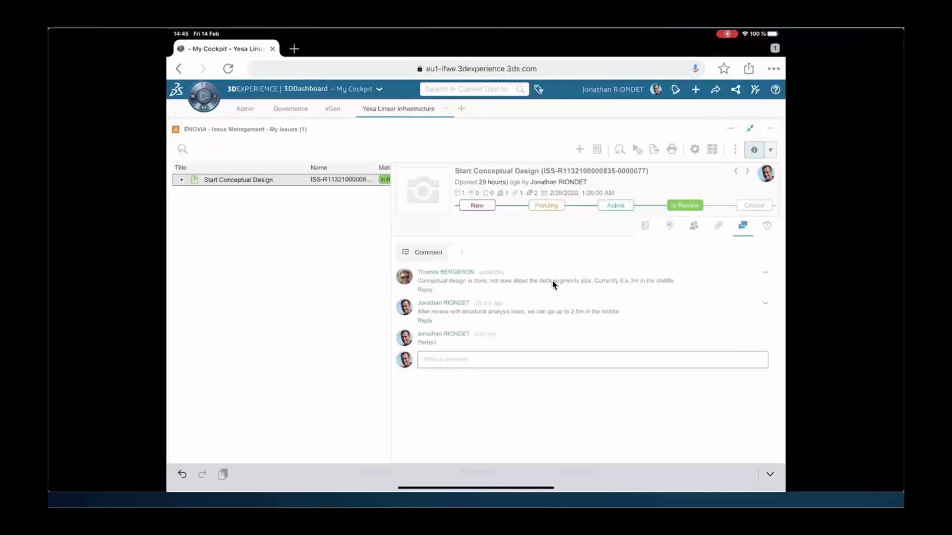
click(753, 205)
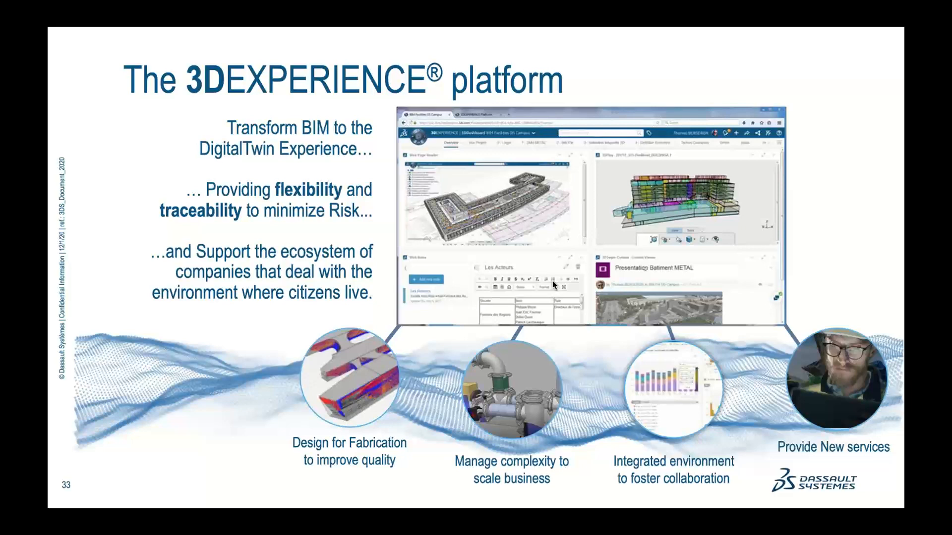
Advance past the Q&A slide to the final contact slide with the Beyond BIM post.
key(right)
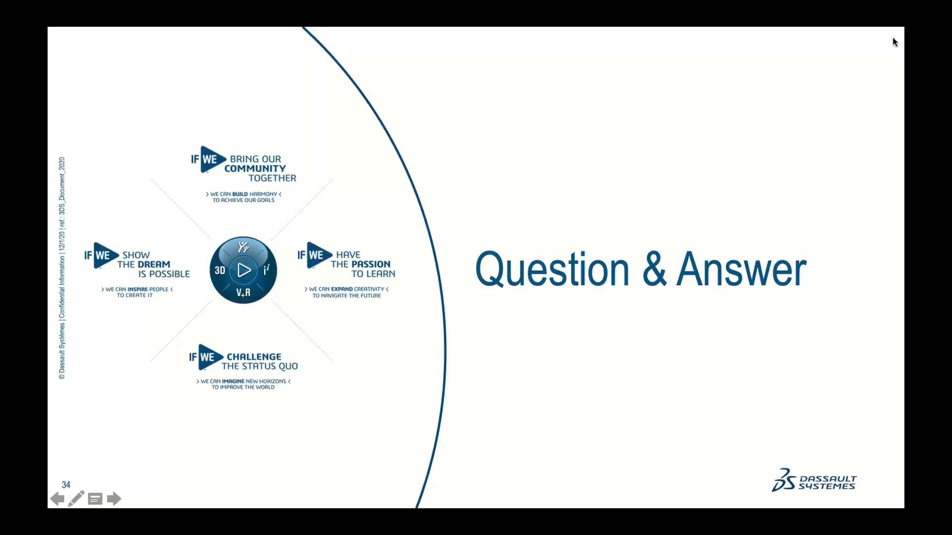
mouse_move(829, 249)
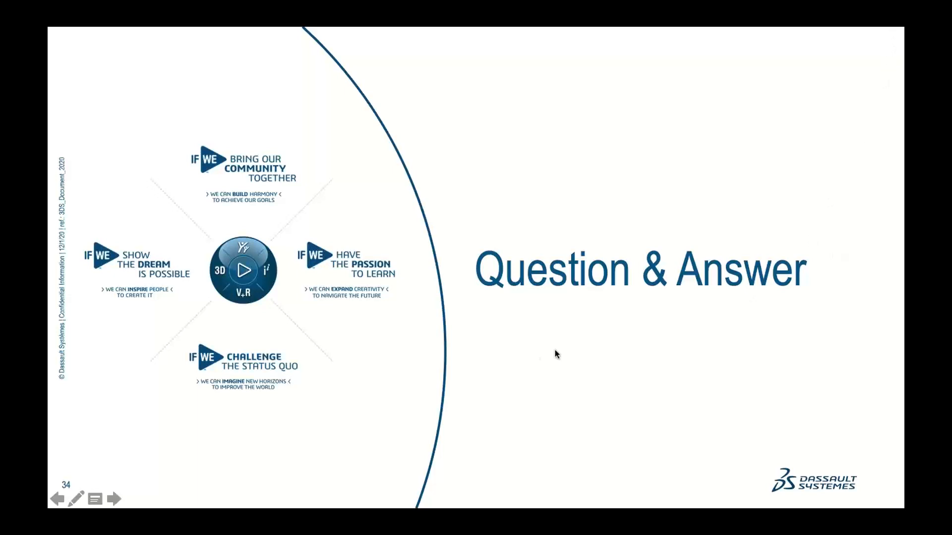
mouse_move(535, 358)
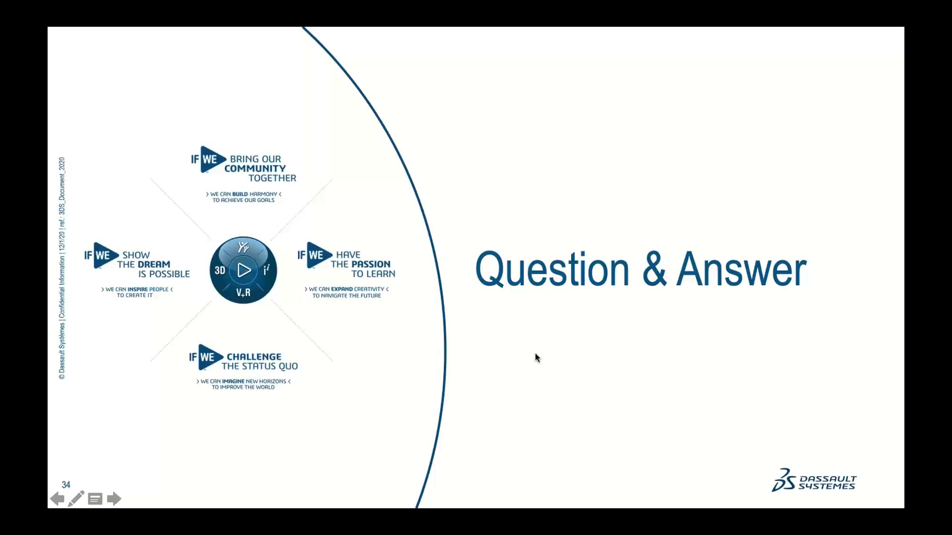
click(111, 499)
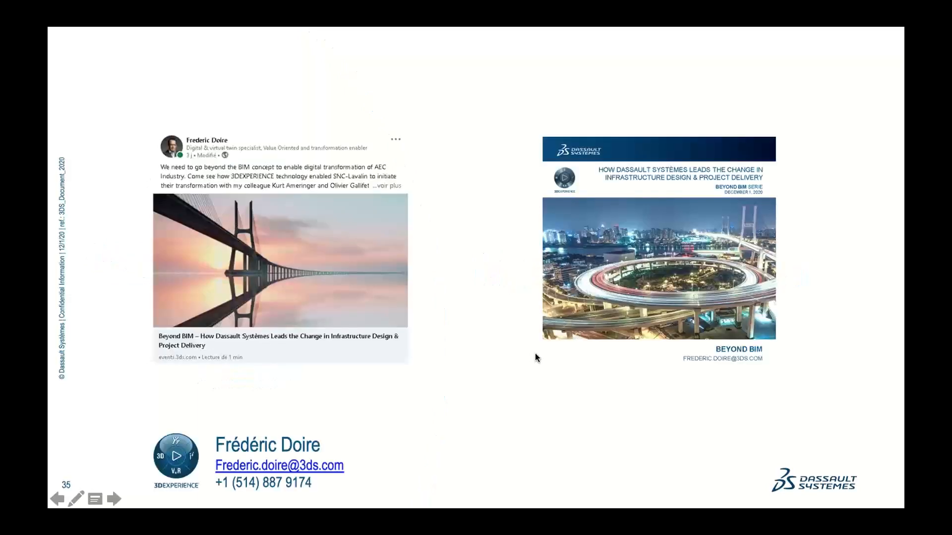